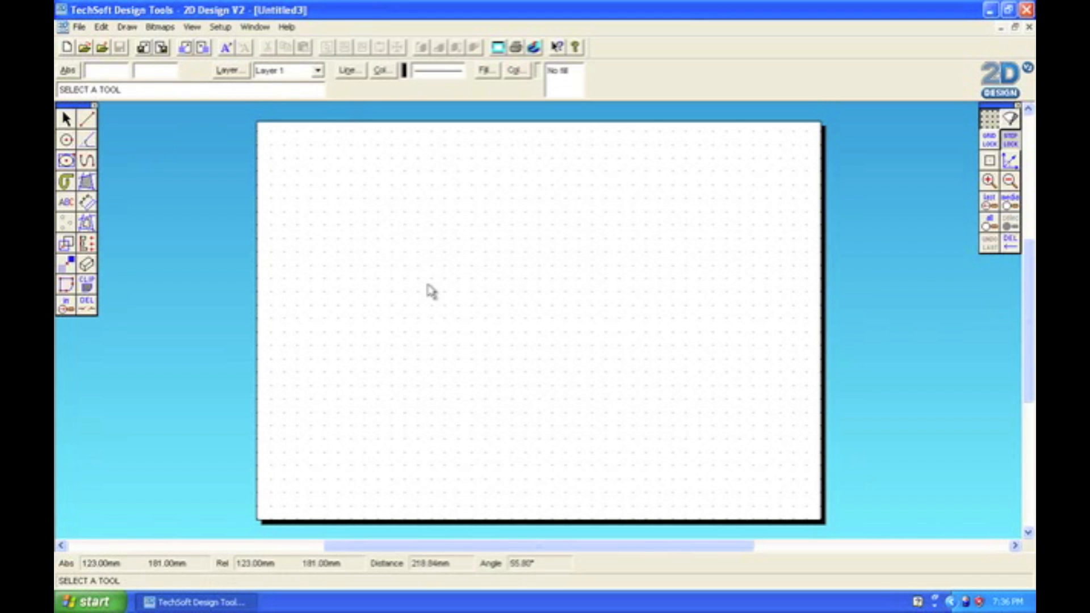
pyautogui.moveTo(256, 26)
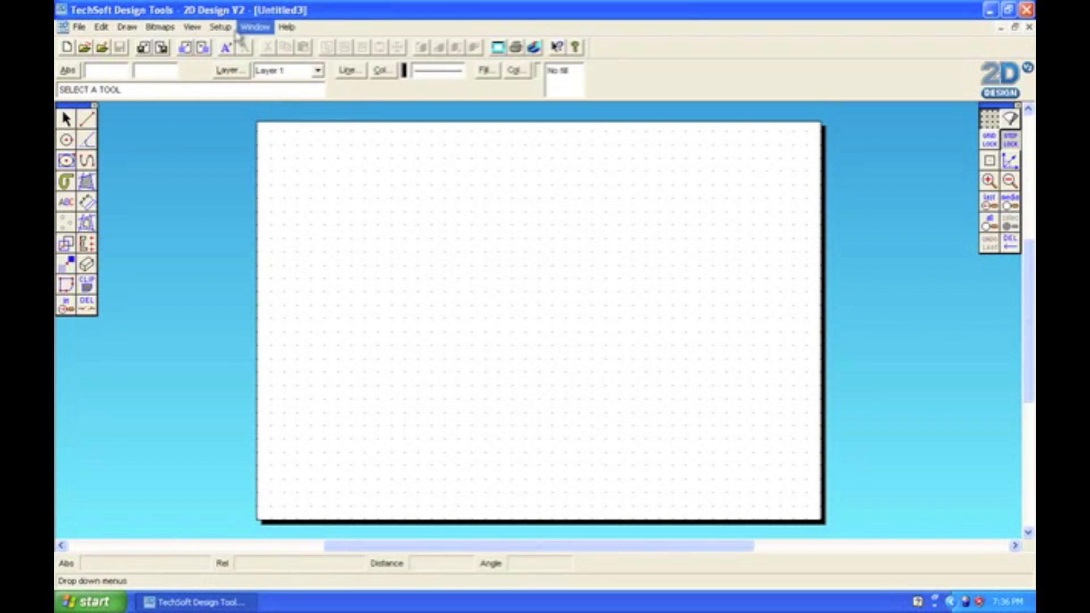
# - Set the ISO A3 sheet layout to Portrait and confirm
pyautogui.click(220, 26)
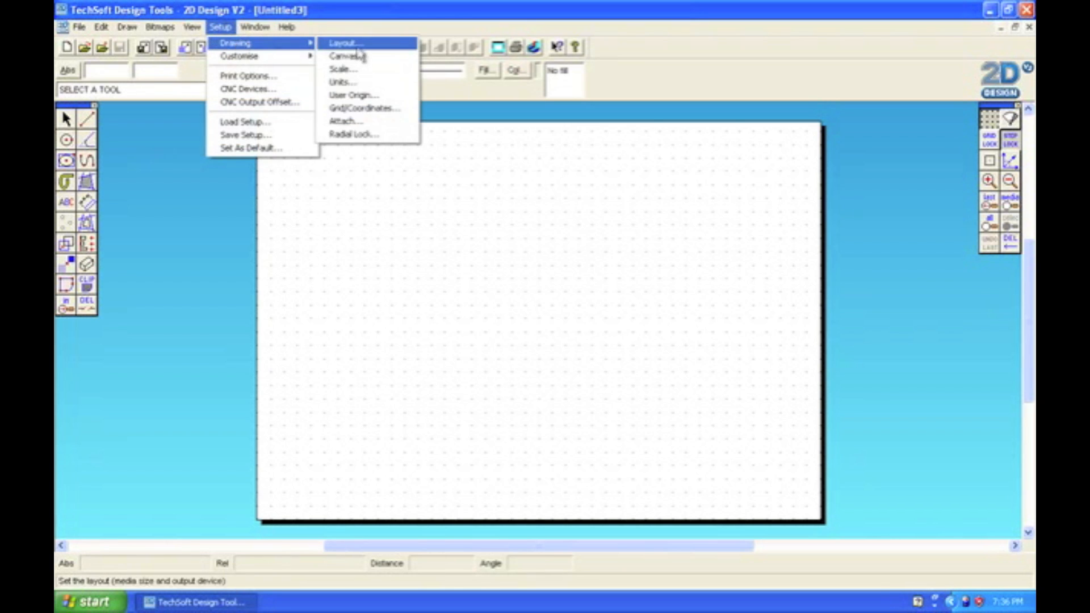
pyautogui.click(346, 42)
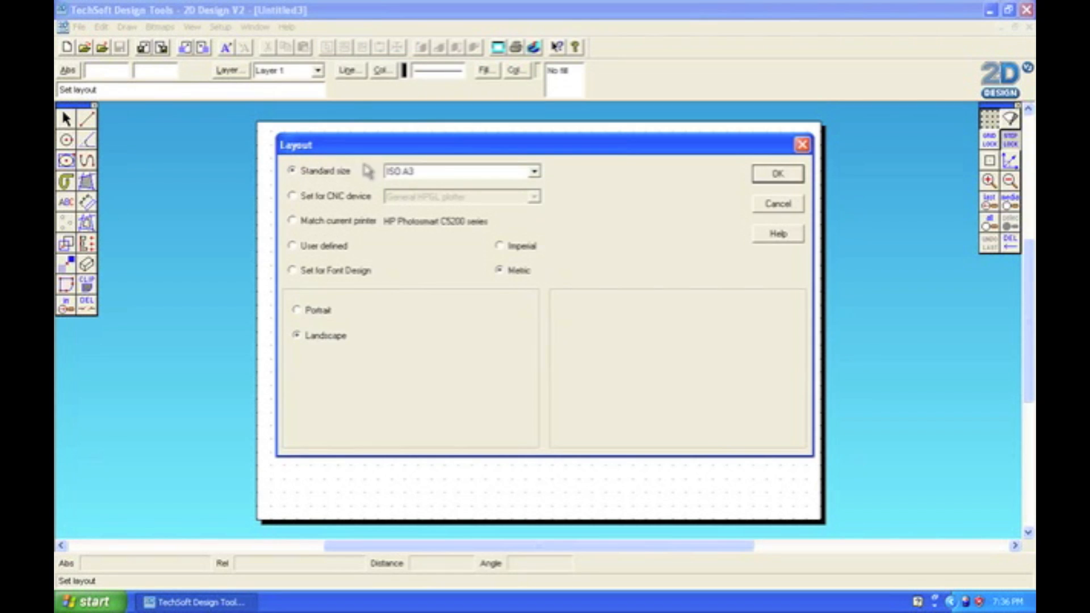
pyautogui.moveTo(311, 318)
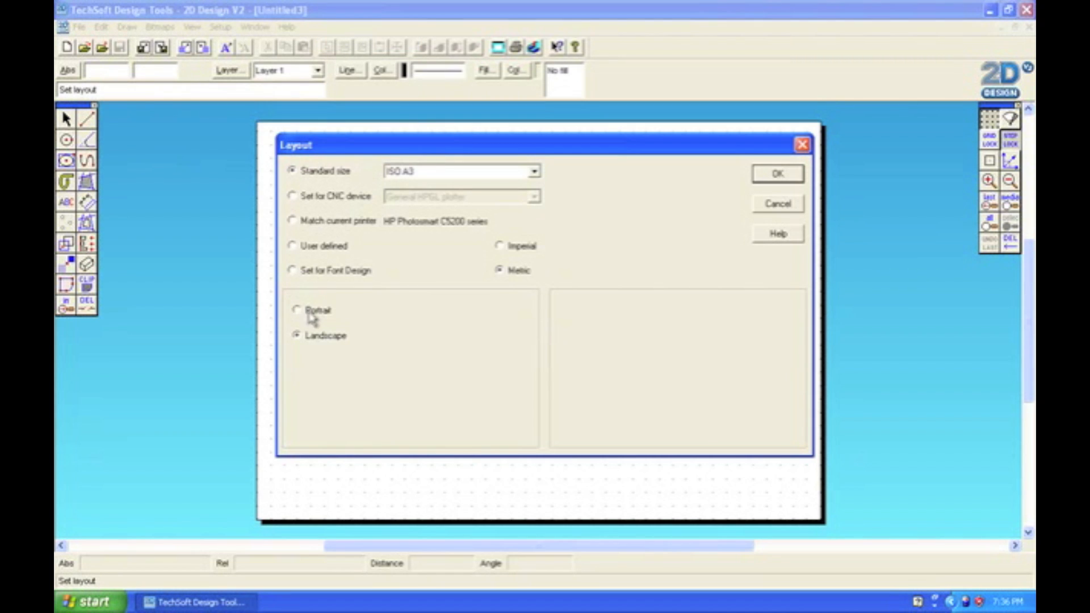
pyautogui.click(298, 310)
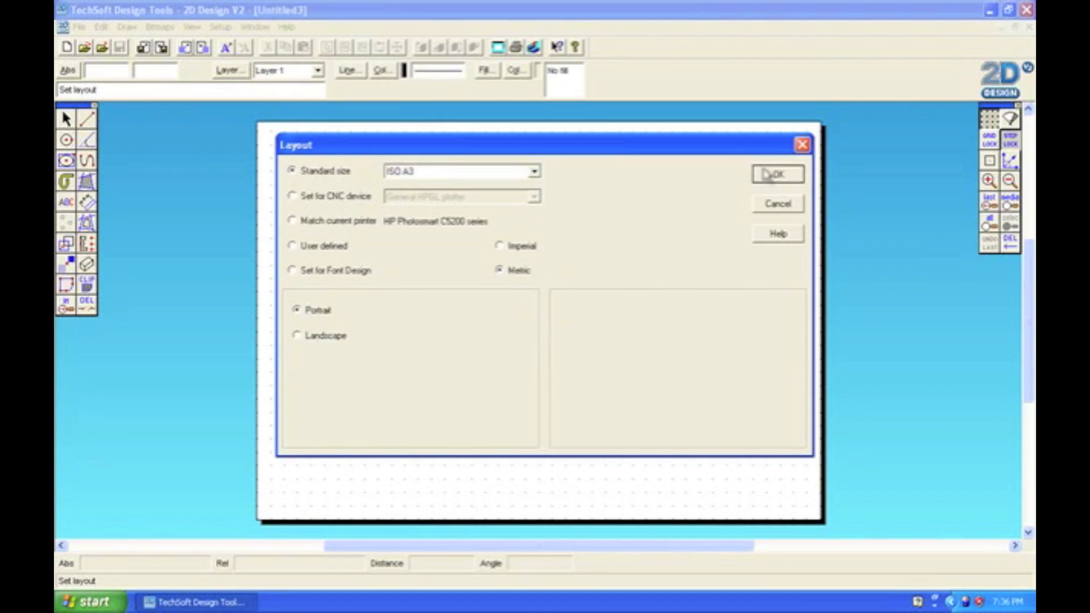
pyautogui.click(777, 174)
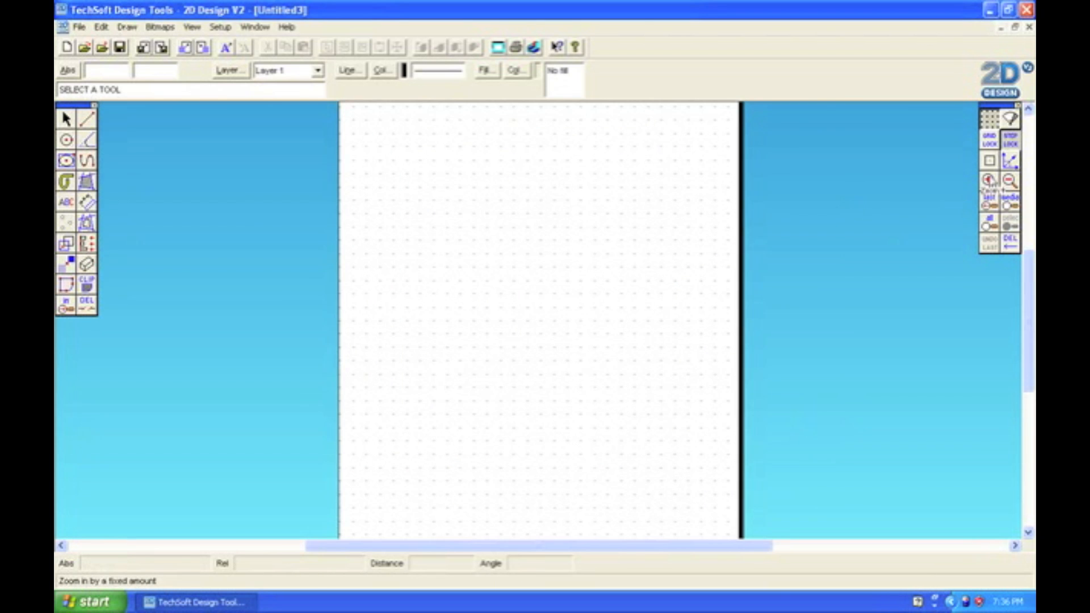
# - Draw the 110 by 190 mm phone-body rectangle by its two opposite corners
pyautogui.click(65, 160)
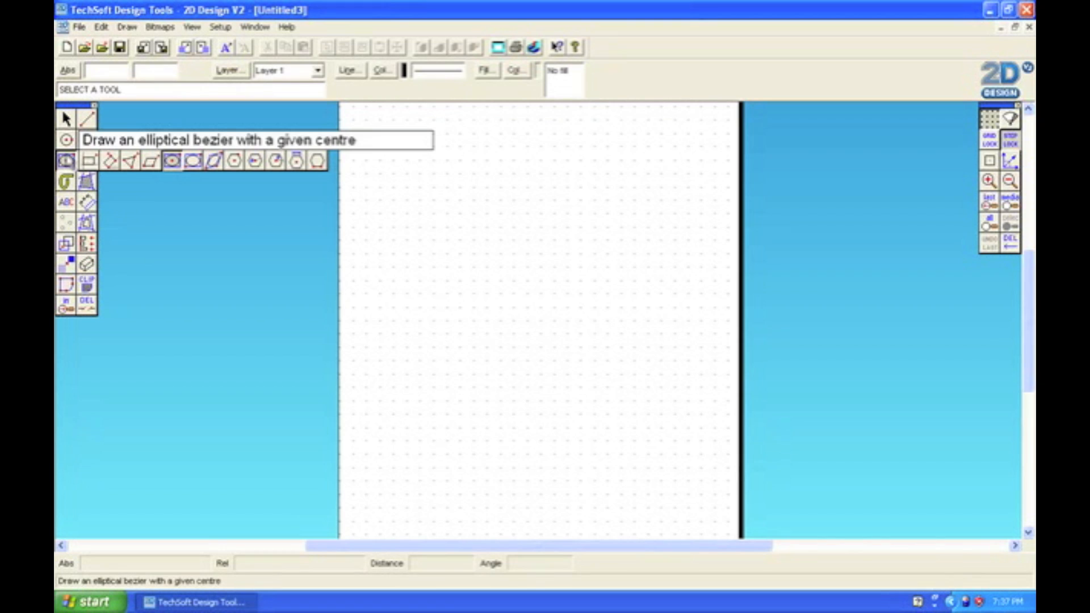
pyautogui.click(65, 160)
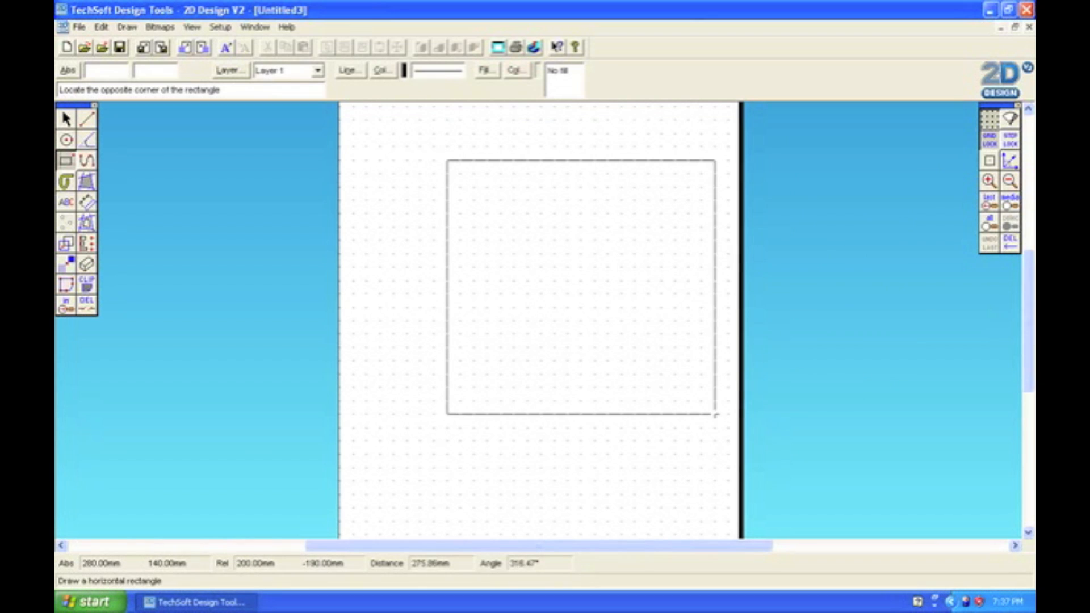
pyautogui.moveTo(594, 400)
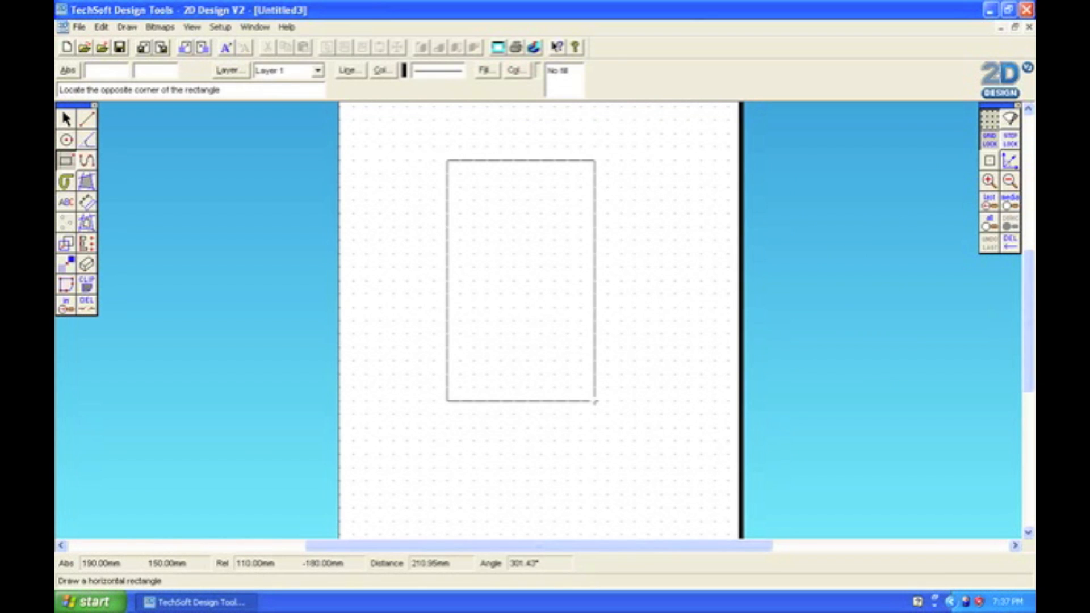
pyautogui.moveTo(596, 414)
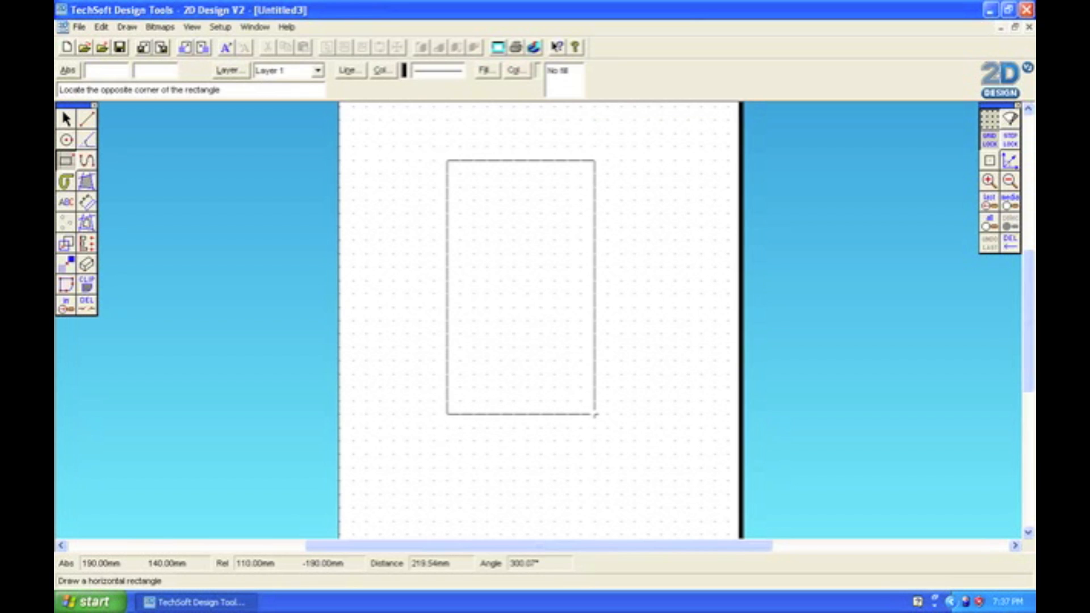
pyautogui.click(594, 413)
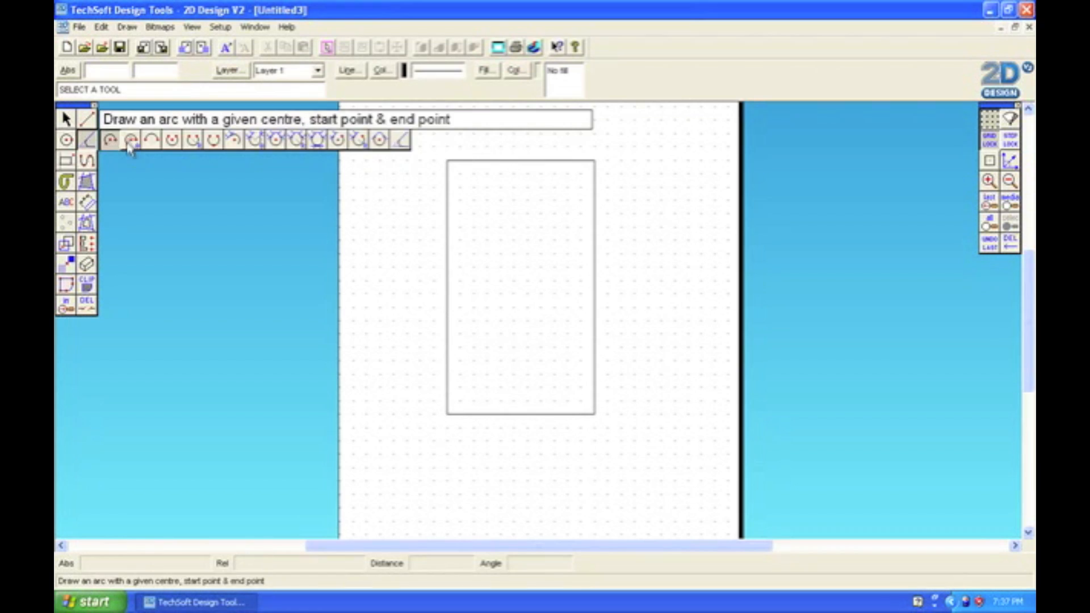
pyautogui.moveTo(398, 140)
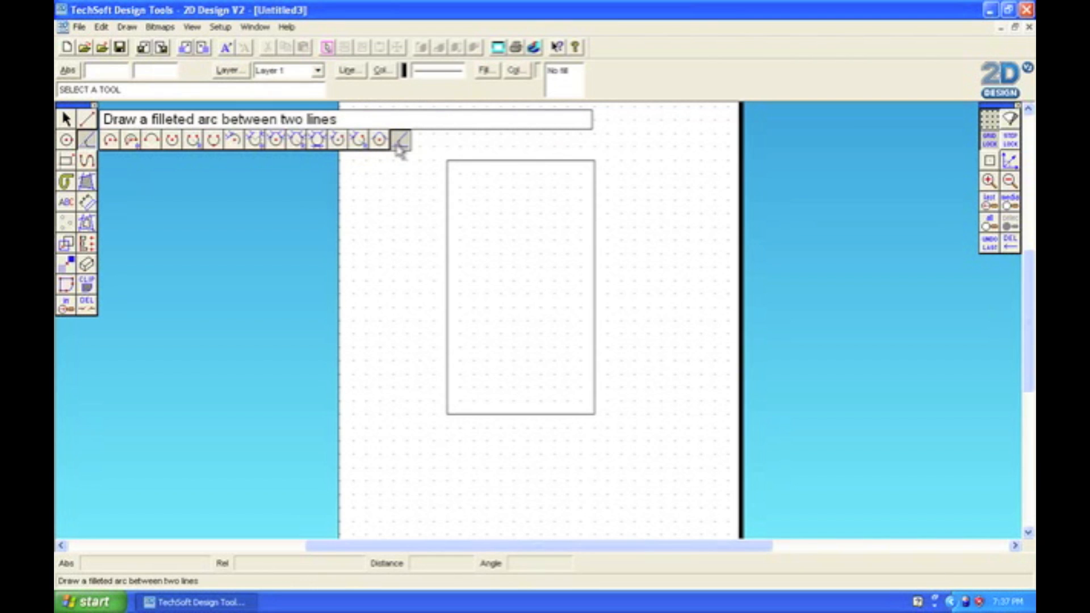
# - Start filleting the body corners, accepting the 10 mm fillet radius
pyautogui.click(398, 140)
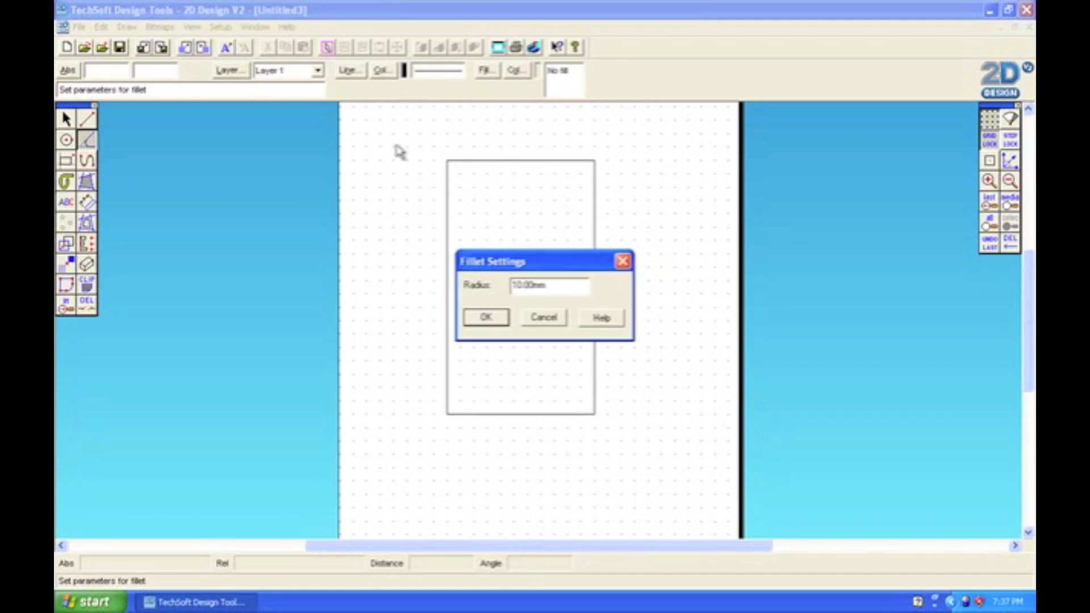
pyautogui.moveTo(487, 317)
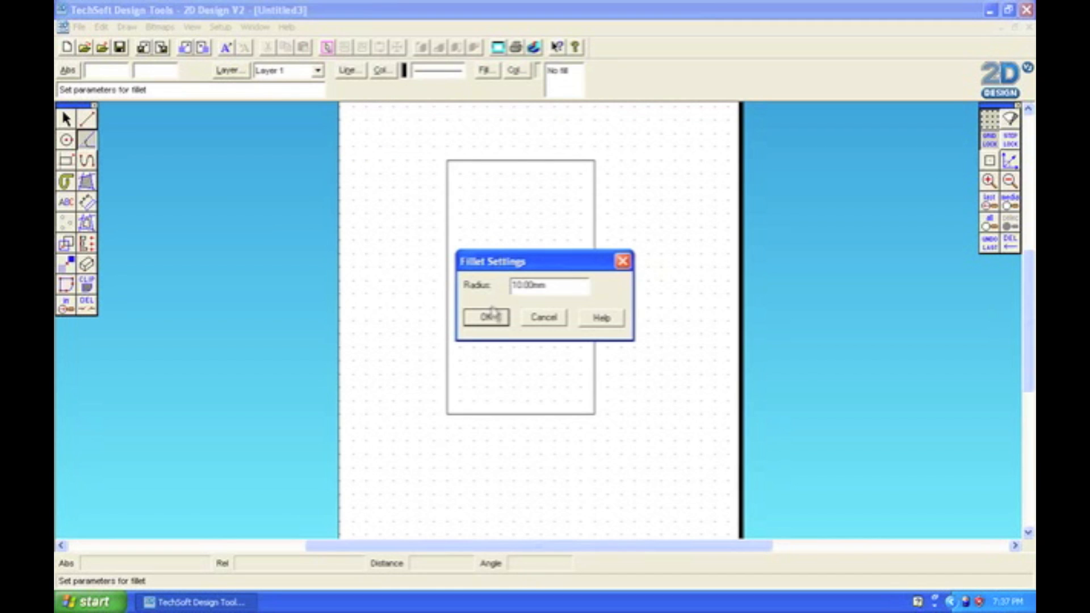
pyautogui.click(488, 317)
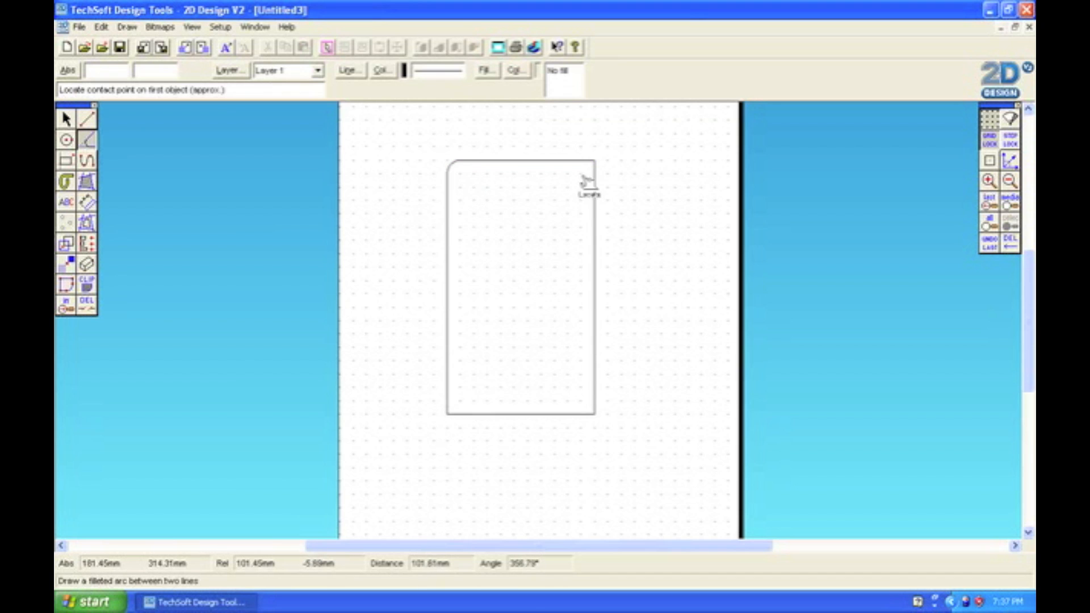
pyautogui.moveTo(455, 390)
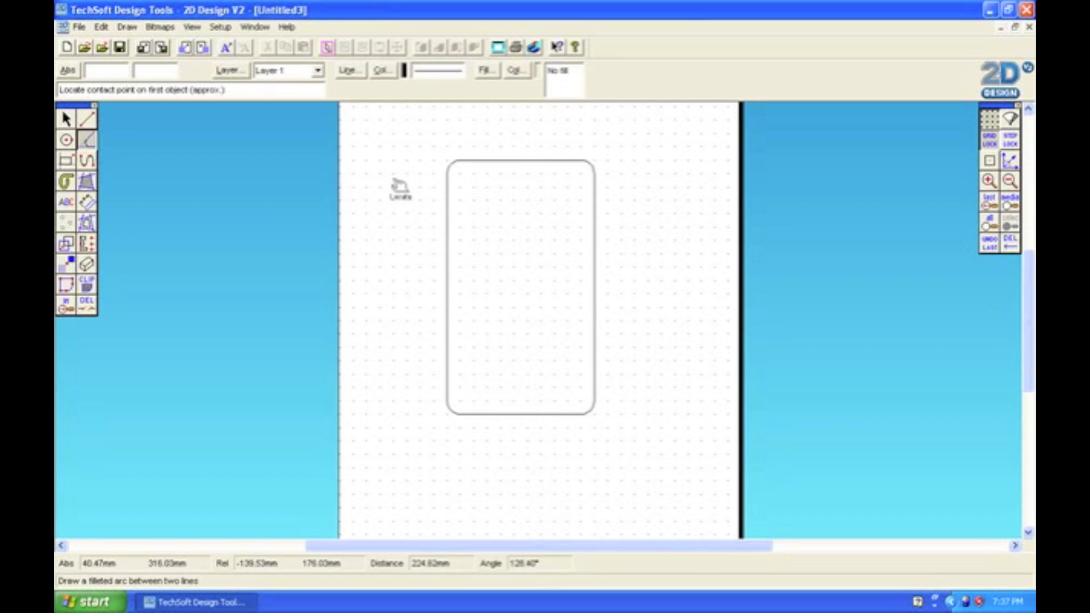
# - Draw the inner screen rectangle inside the rounded body outline
pyautogui.click(64, 160)
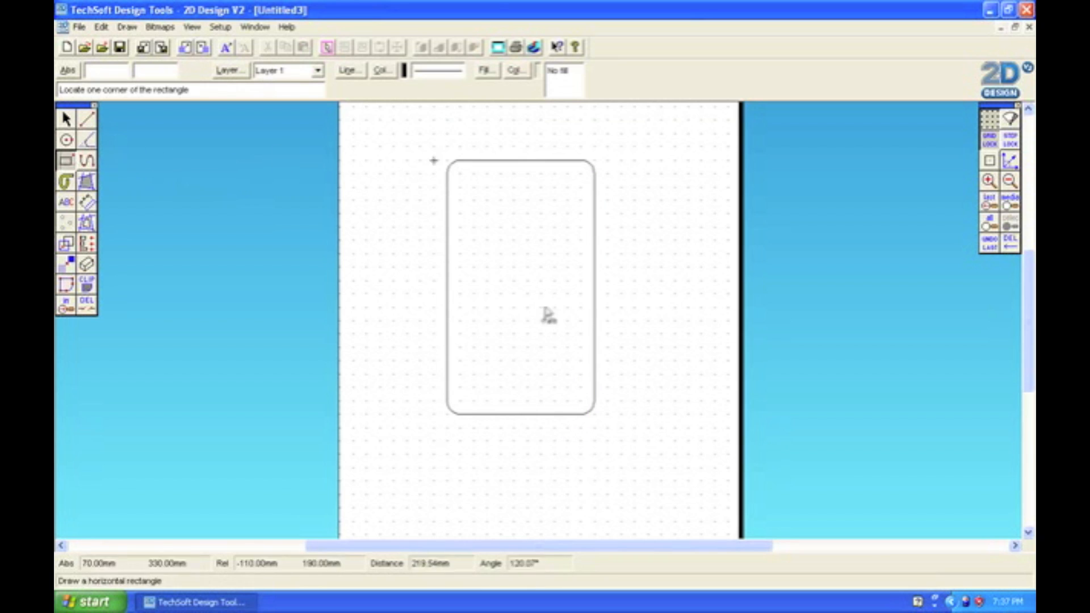
pyautogui.moveTo(459, 187)
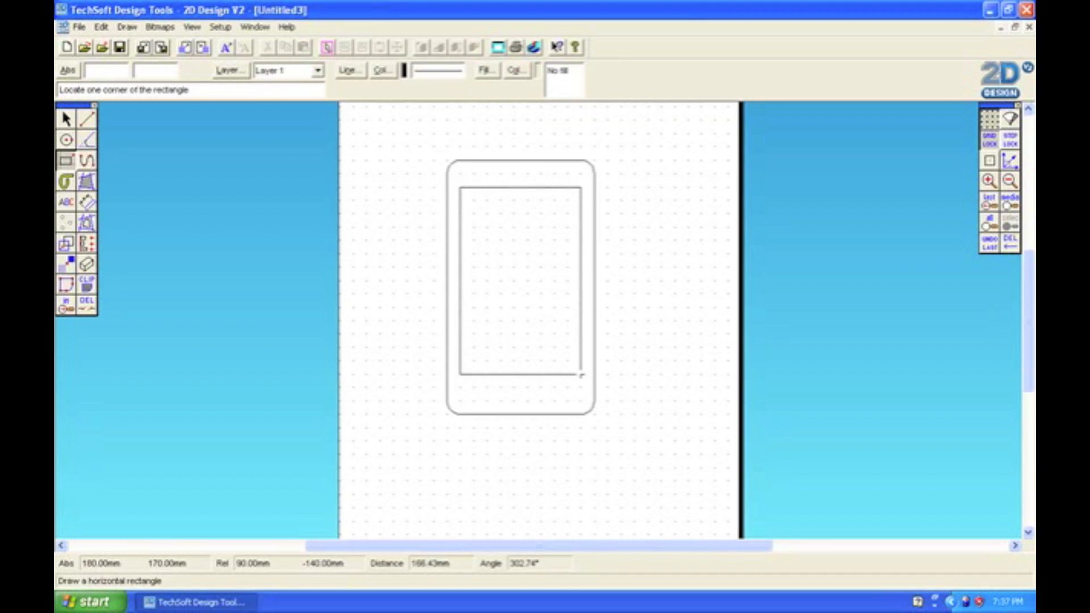
pyautogui.click(1000, 182)
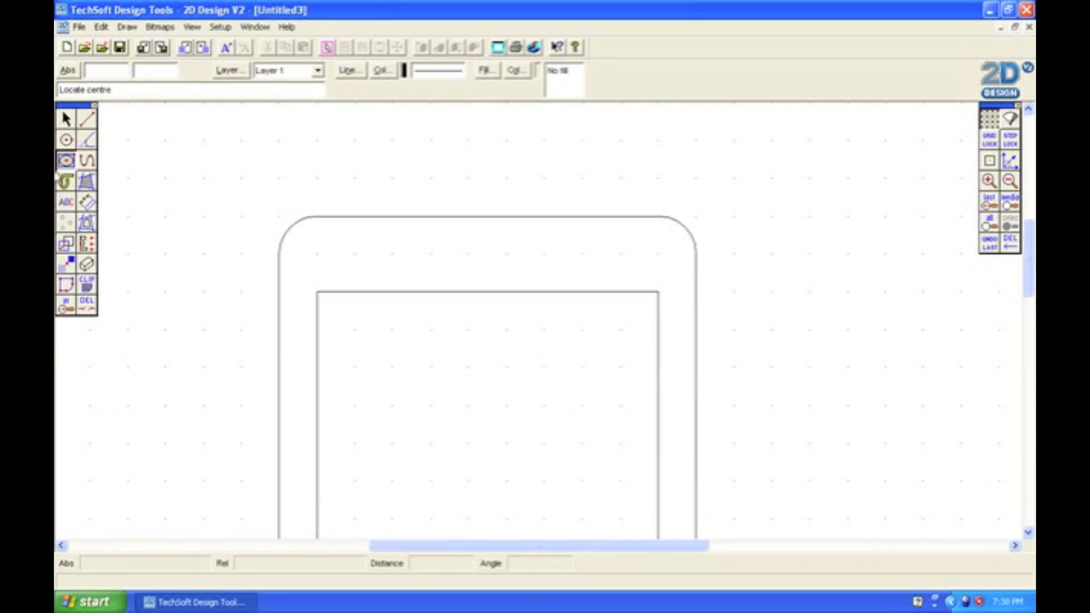
pyautogui.click(66, 160)
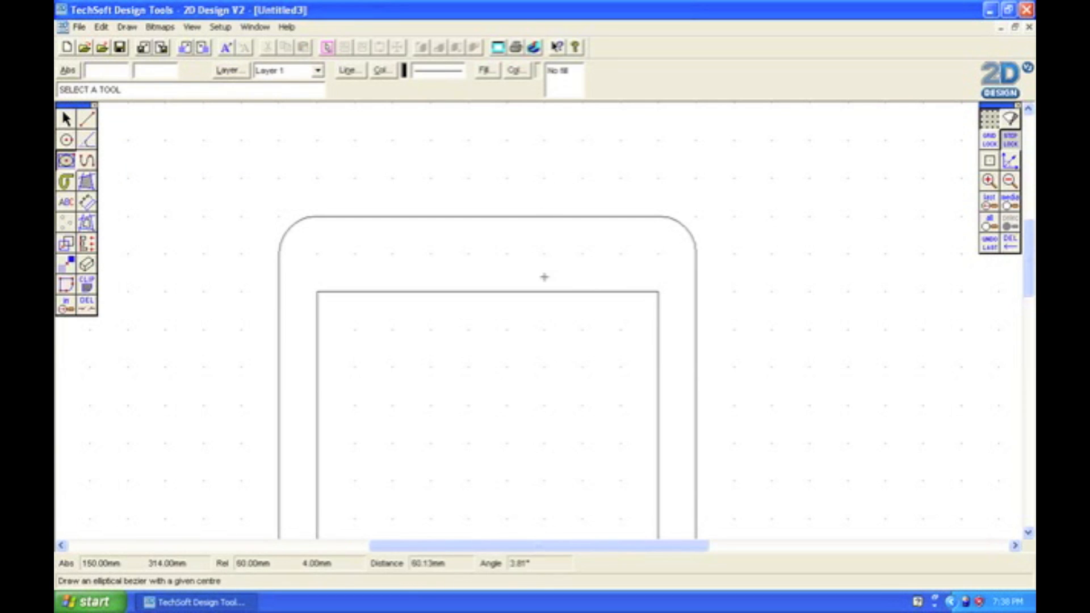
pyautogui.moveTo(487, 253)
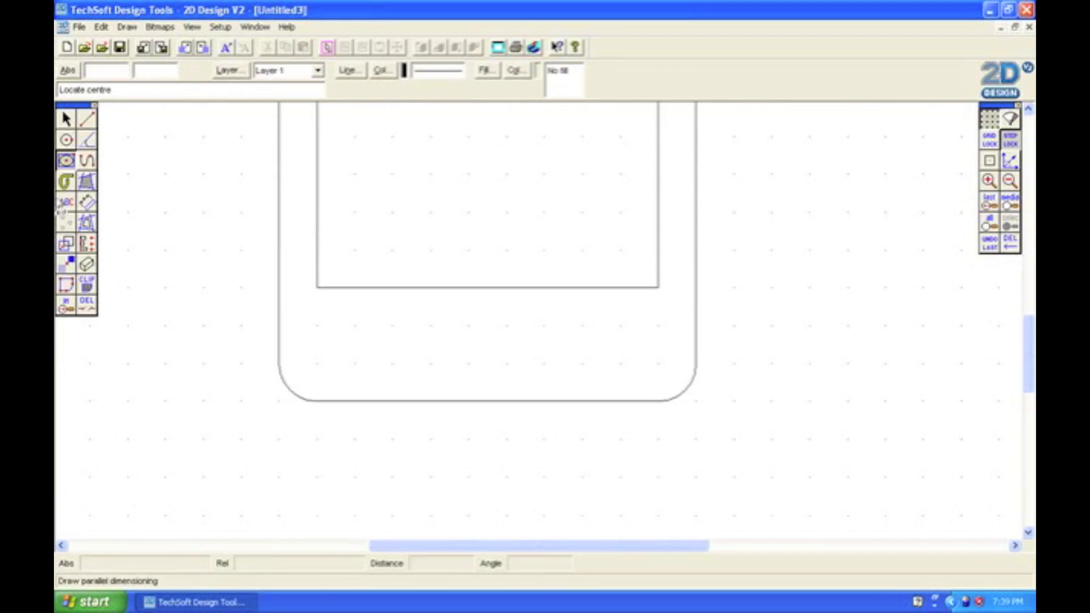
# - Place the circular home button below the screen, then ready rectangles
pyautogui.click(66, 139)
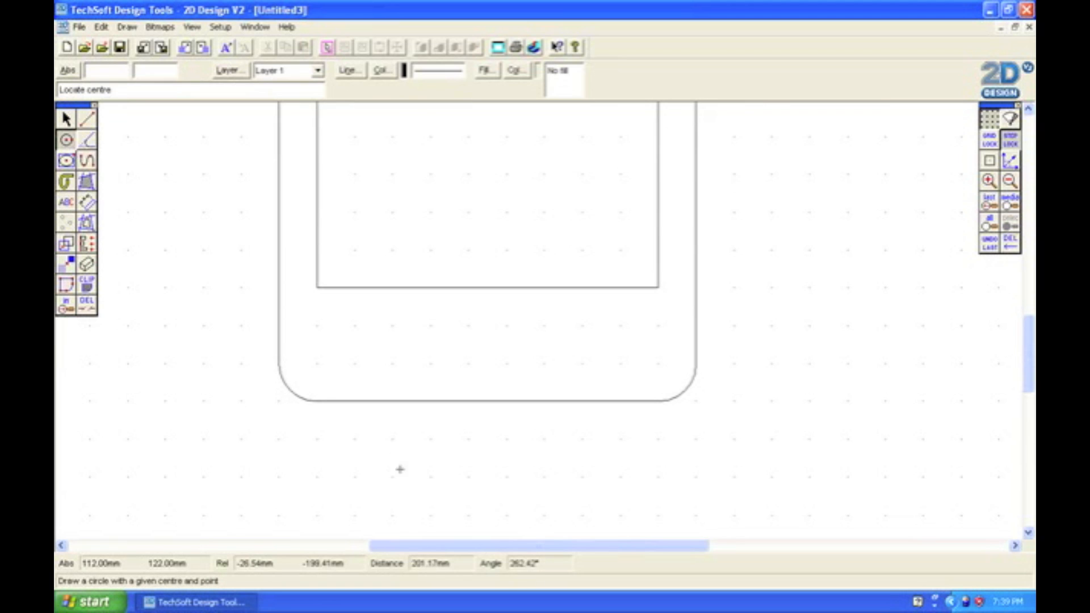
pyautogui.moveTo(487, 345)
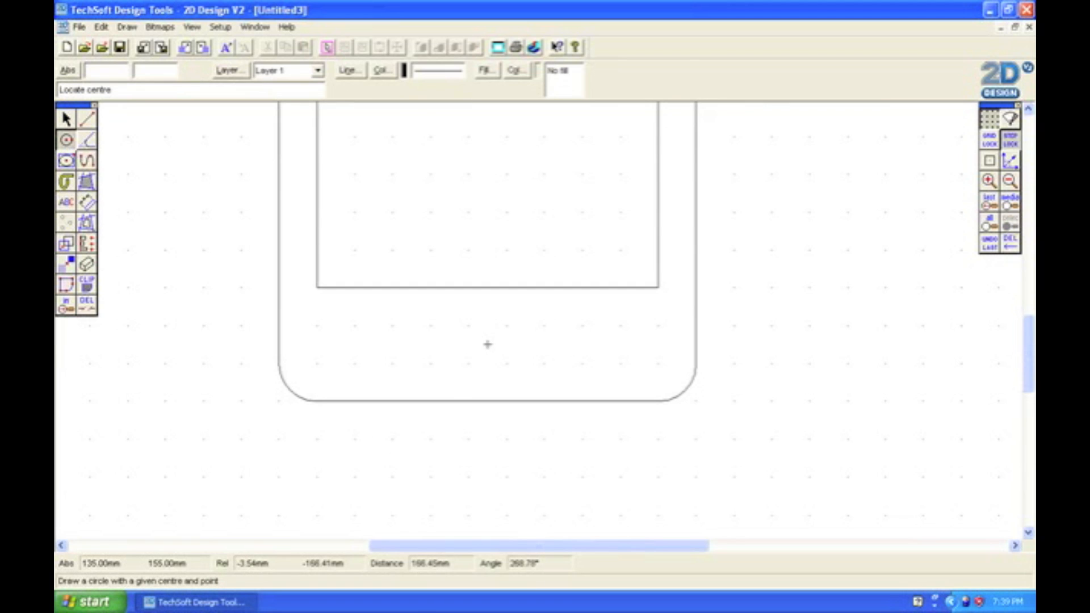
pyautogui.click(508, 361)
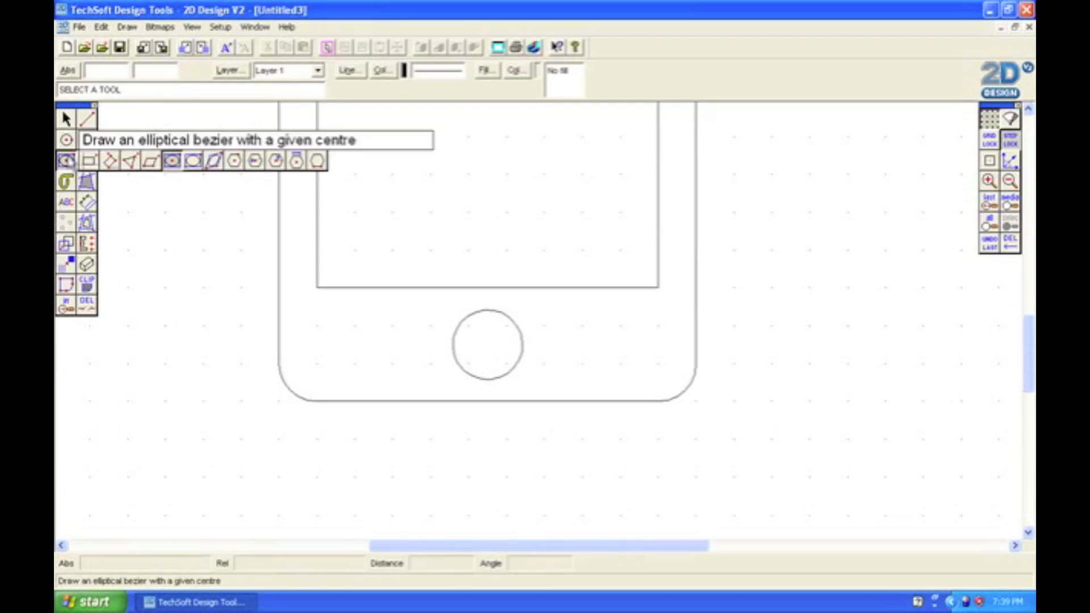
pyautogui.click(534, 48)
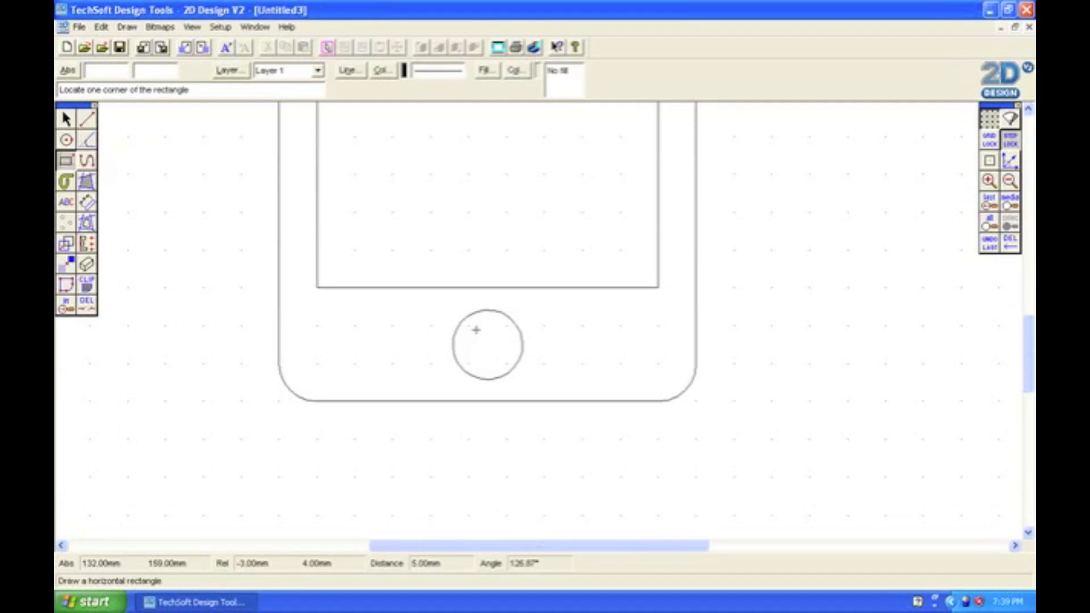
# - Draw a small square inside the home button circle
pyautogui.click(487, 345)
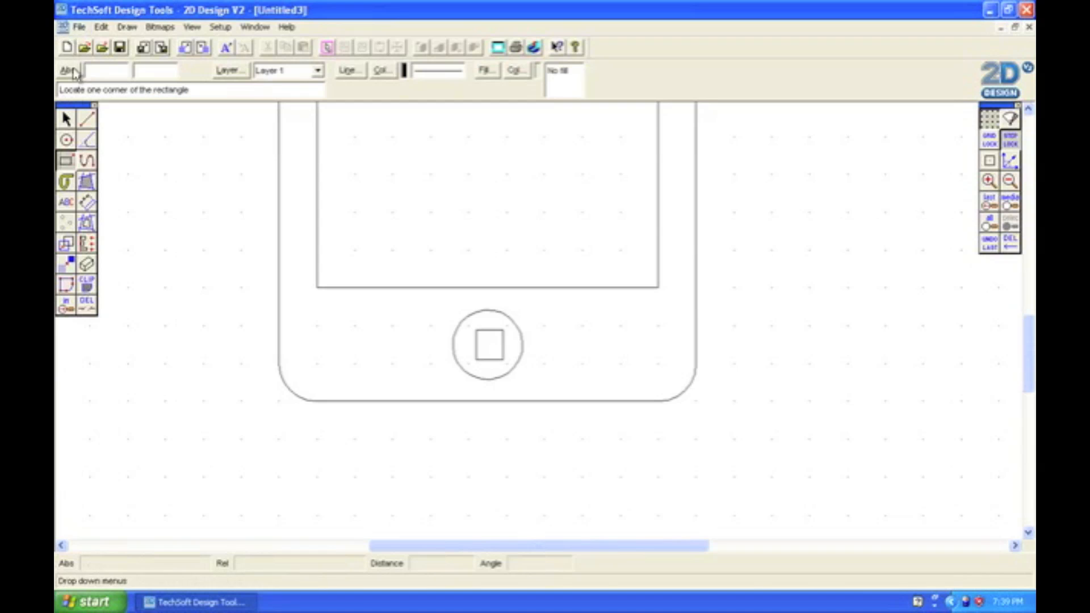
pyautogui.click(488, 345)
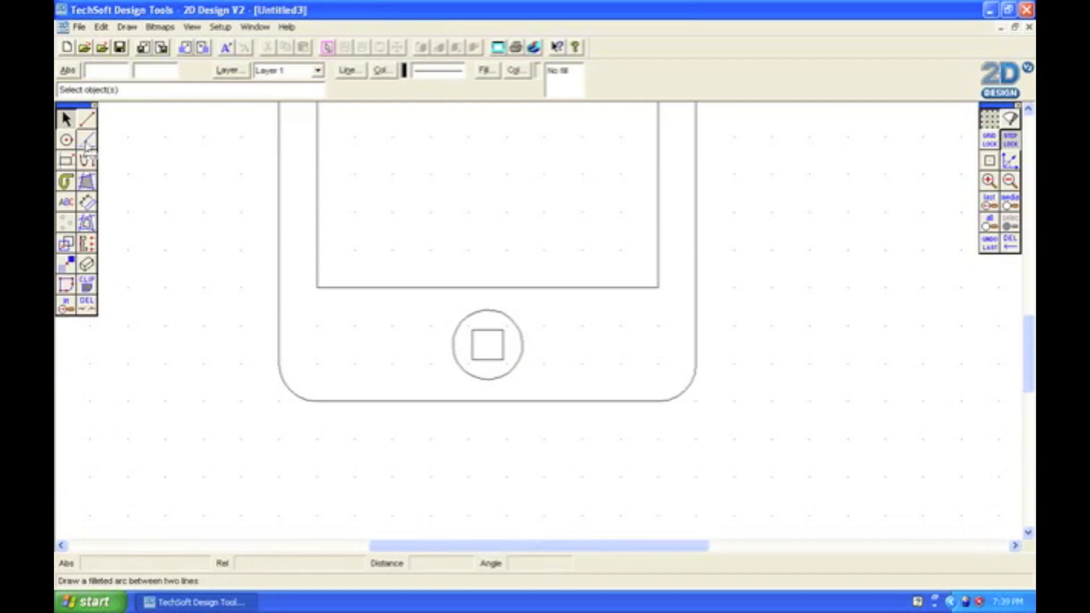
# - Fillet the small square's corners with the default radius and select the button shapes
pyautogui.click(86, 140)
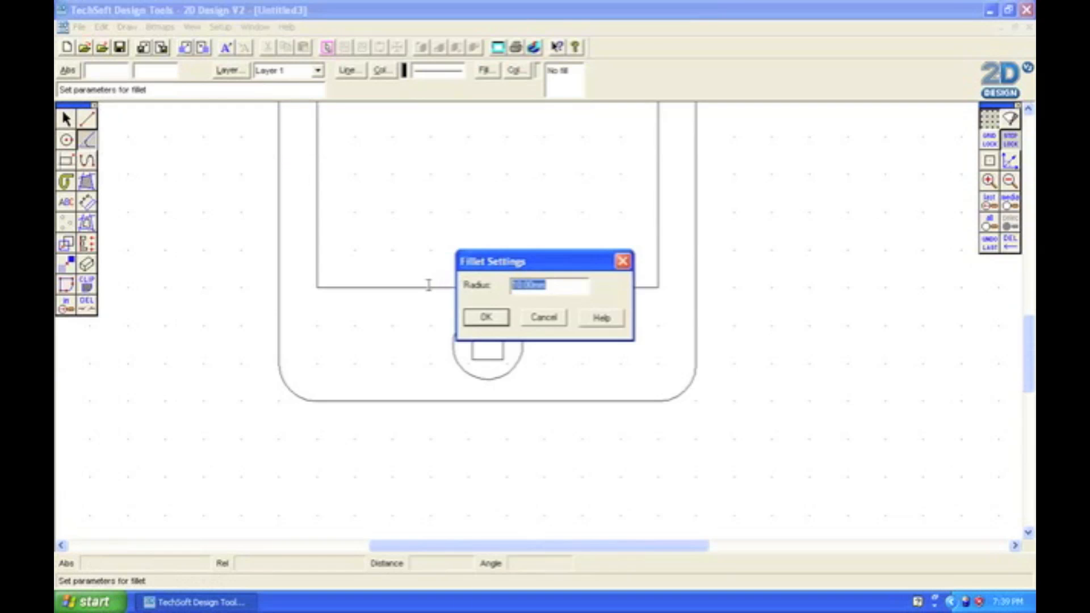
pyautogui.click(485, 317)
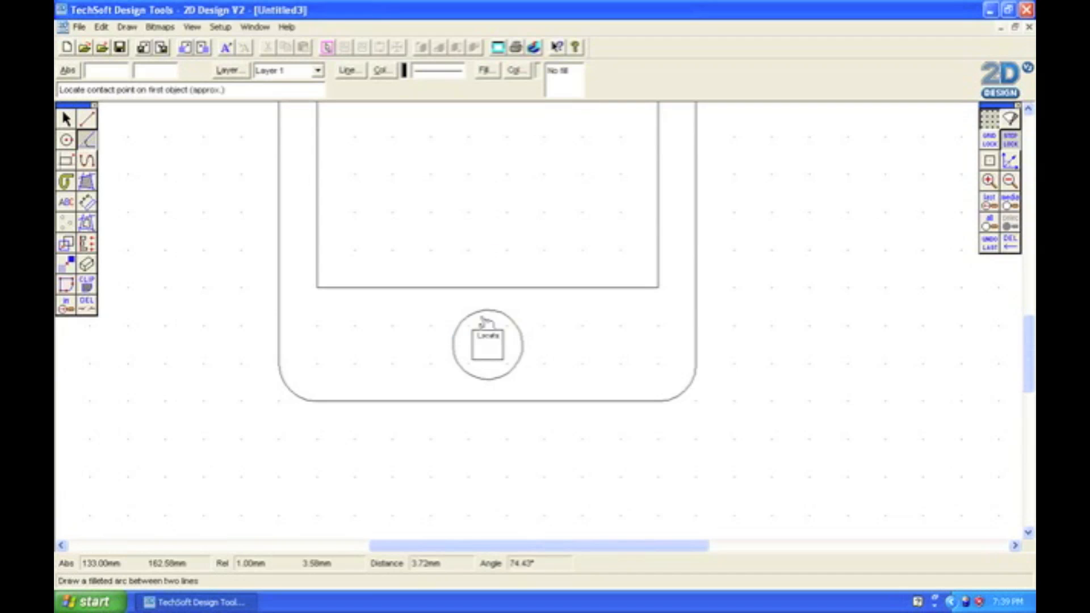
pyautogui.click(487, 344)
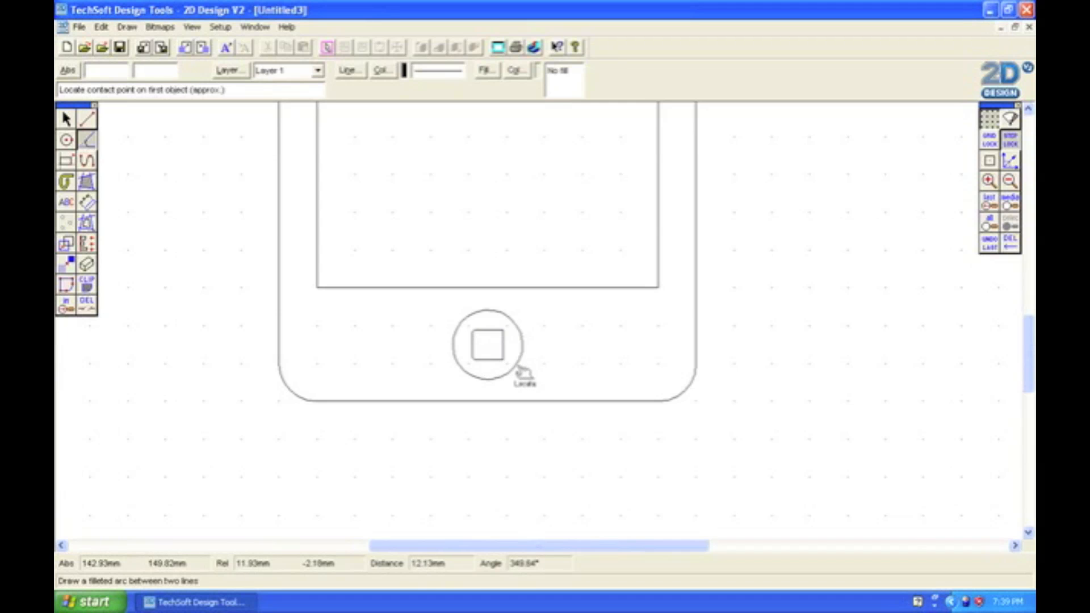
pyautogui.moveTo(489, 345)
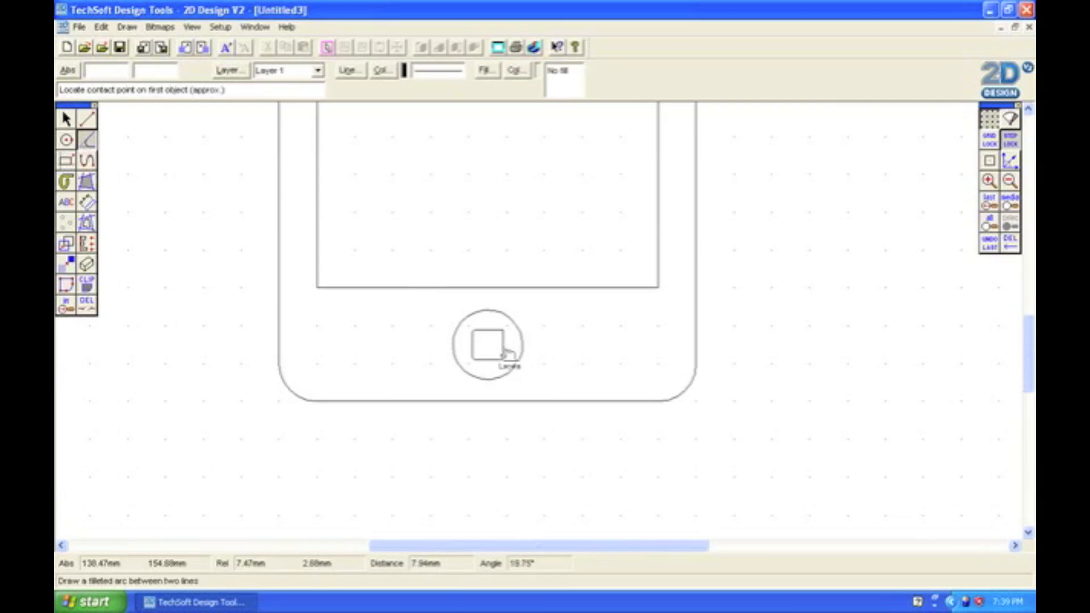
pyautogui.click(490, 361)
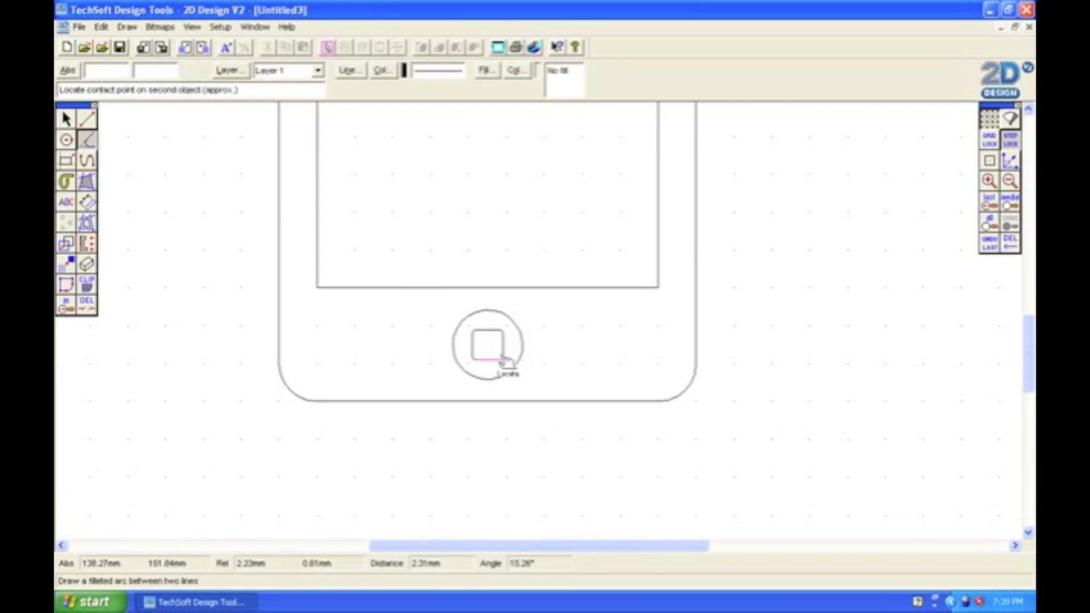
pyautogui.click(65, 118)
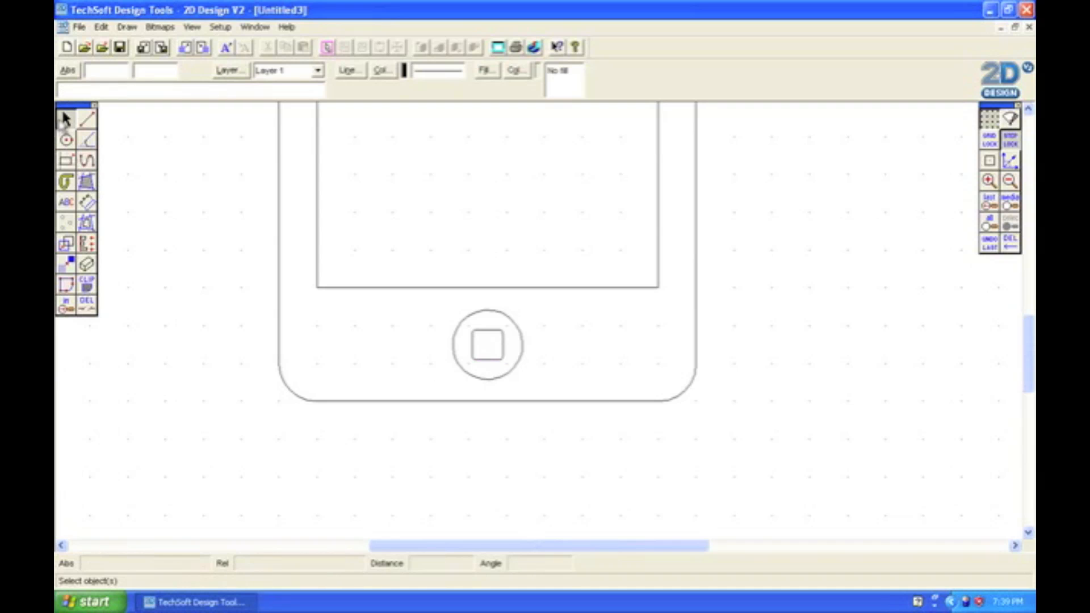
pyautogui.click(488, 346)
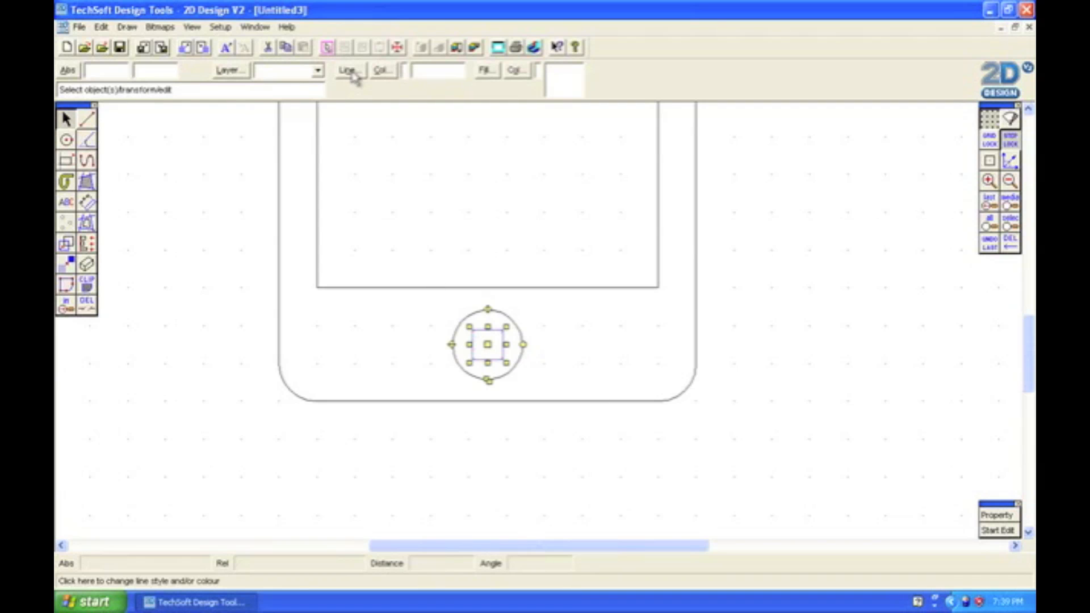
# - Set the square's line style to Thick and deselect
pyautogui.click(348, 70)
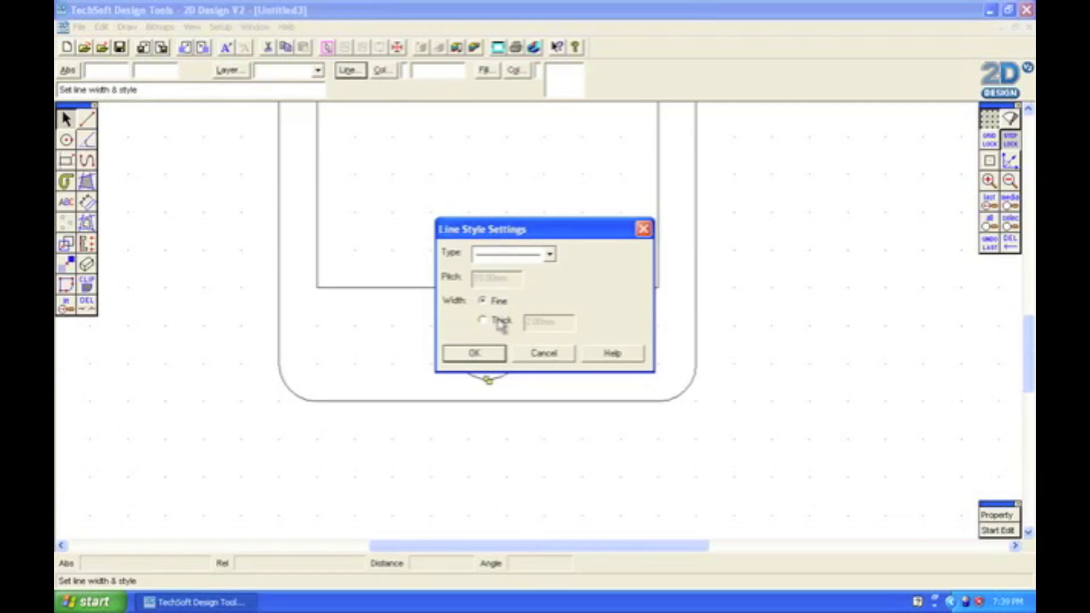
pyautogui.click(482, 320)
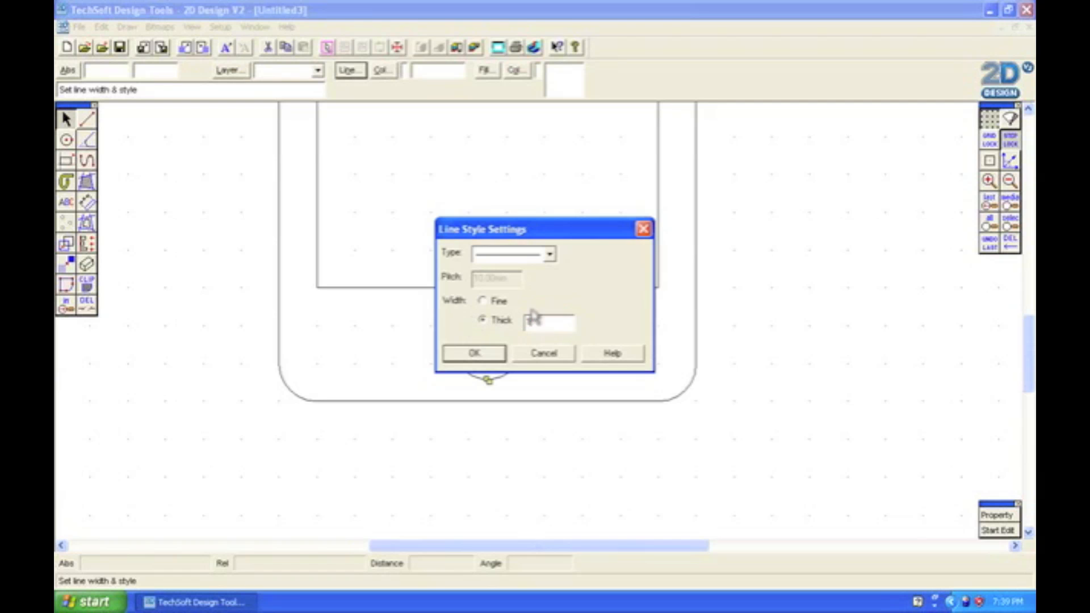
pyautogui.click(473, 353)
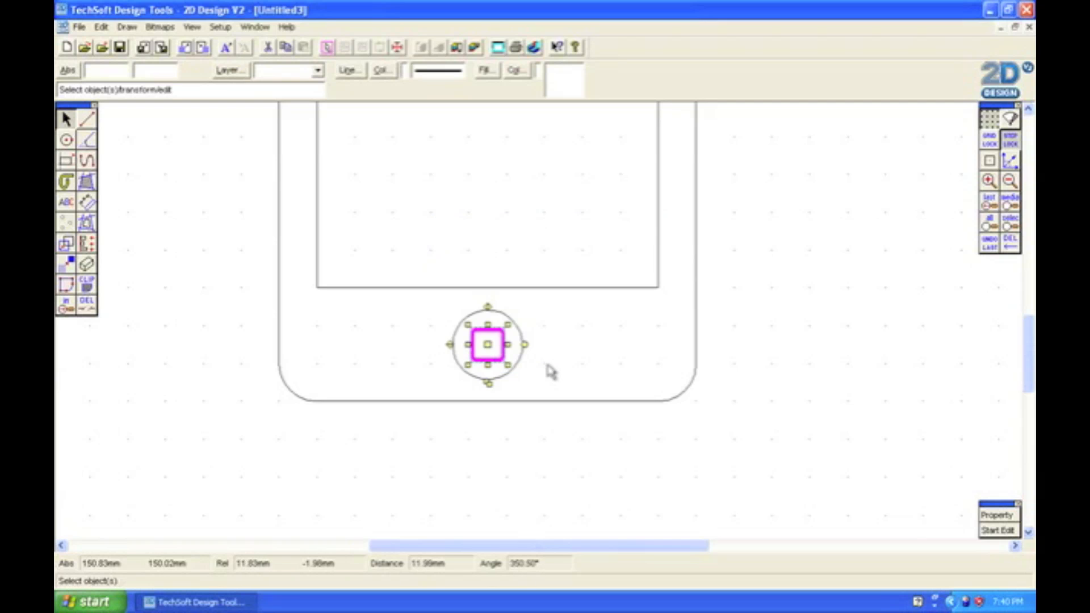
pyautogui.click(626, 452)
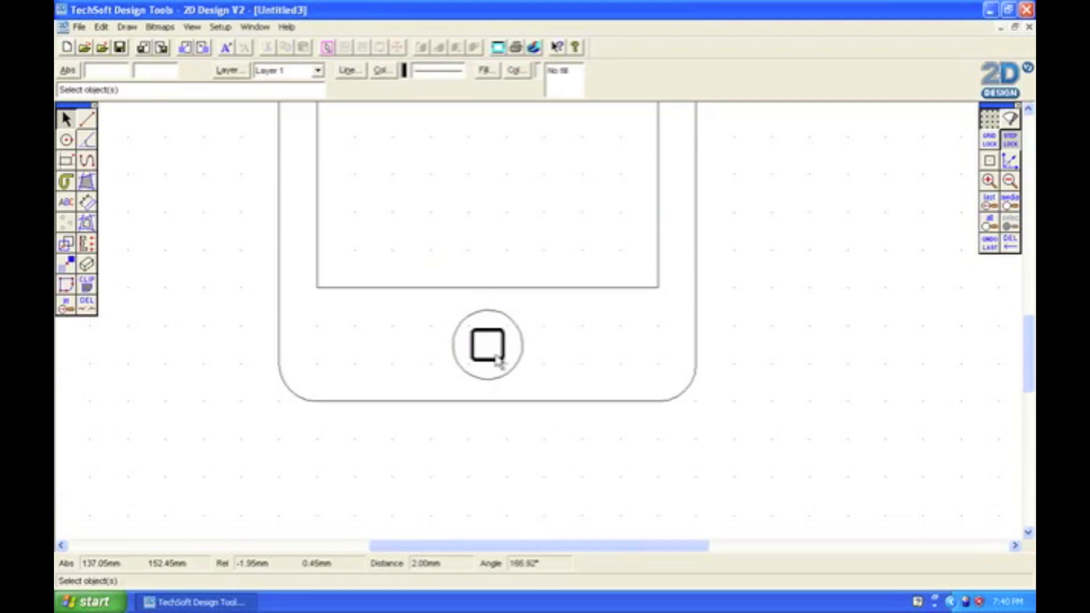
# - Give the home button outline a grey line colour
pyautogui.click(488, 345)
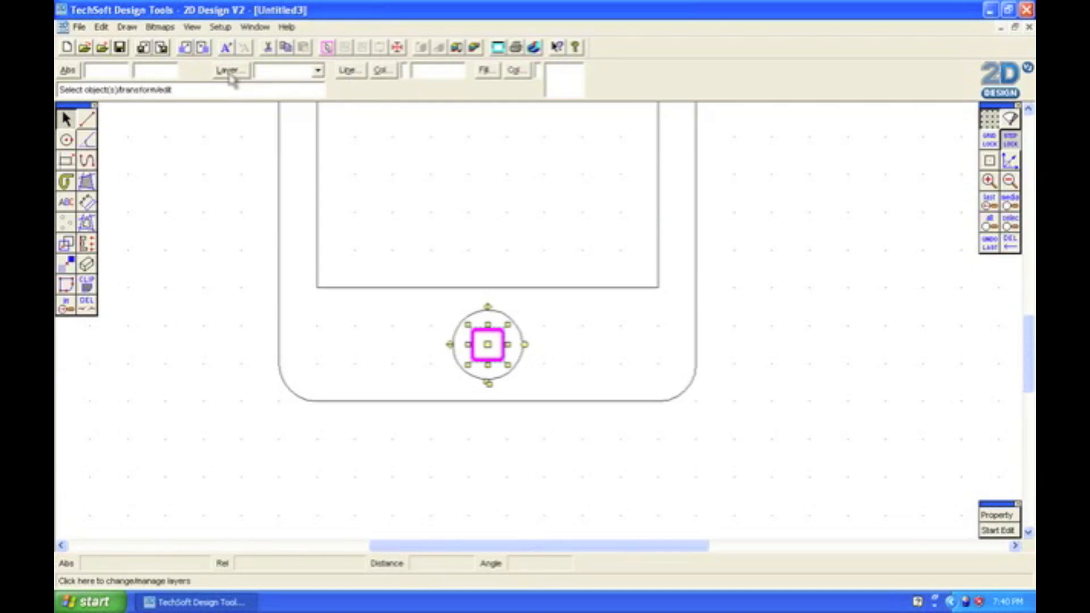
pyautogui.click(383, 69)
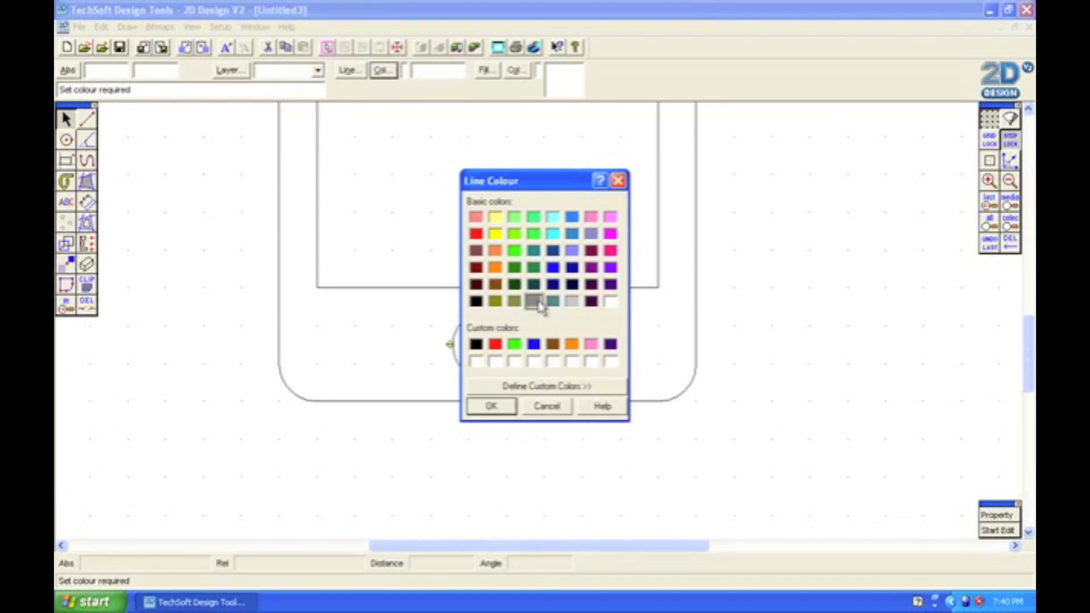
pyautogui.click(490, 406)
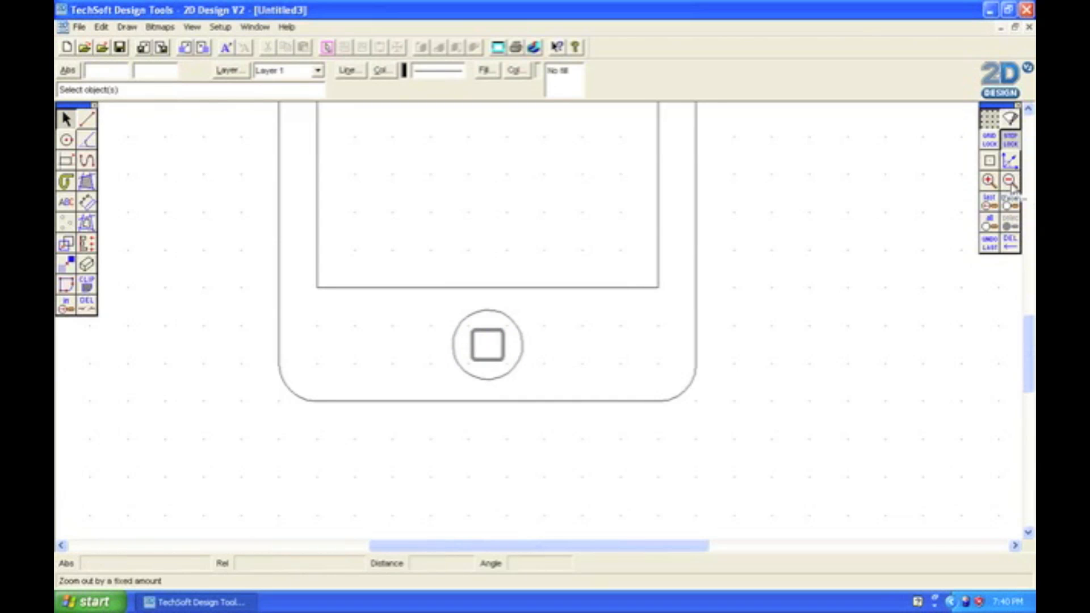
# - Apply 3D Effects: Start Depth 0, Finish Depth 10, right-hand 30° view
pyautogui.click(1009, 180)
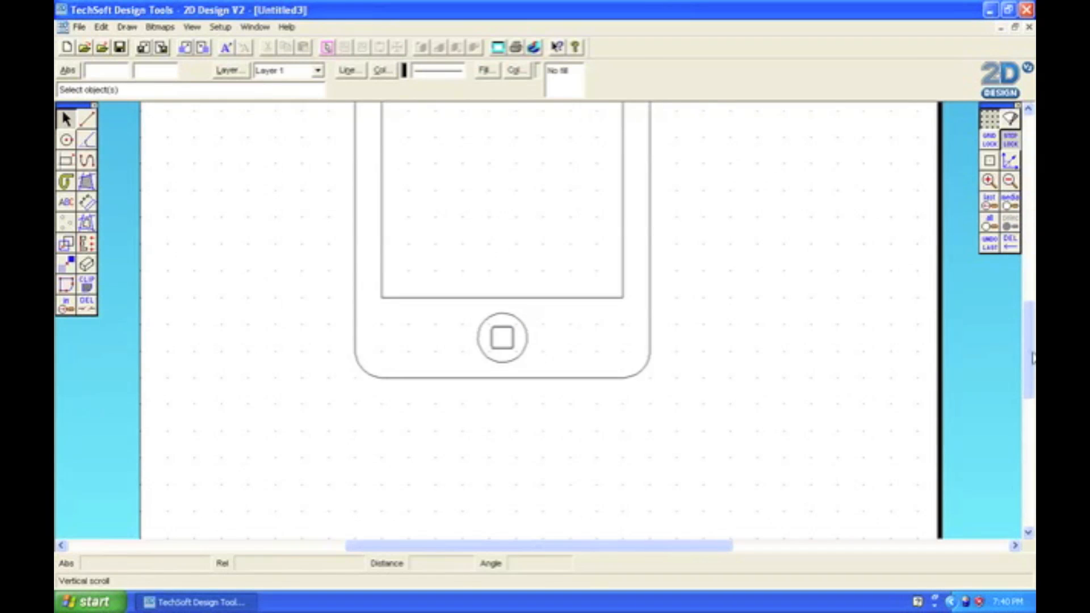
pyautogui.click(1011, 181)
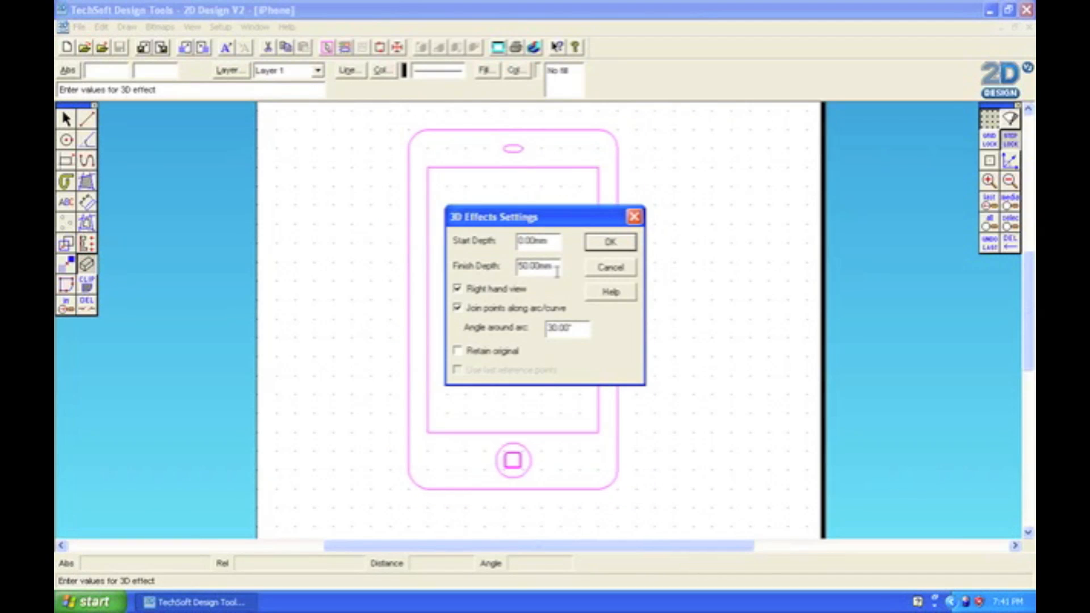
pyautogui.moveTo(565, 277)
pyautogui.write('1')
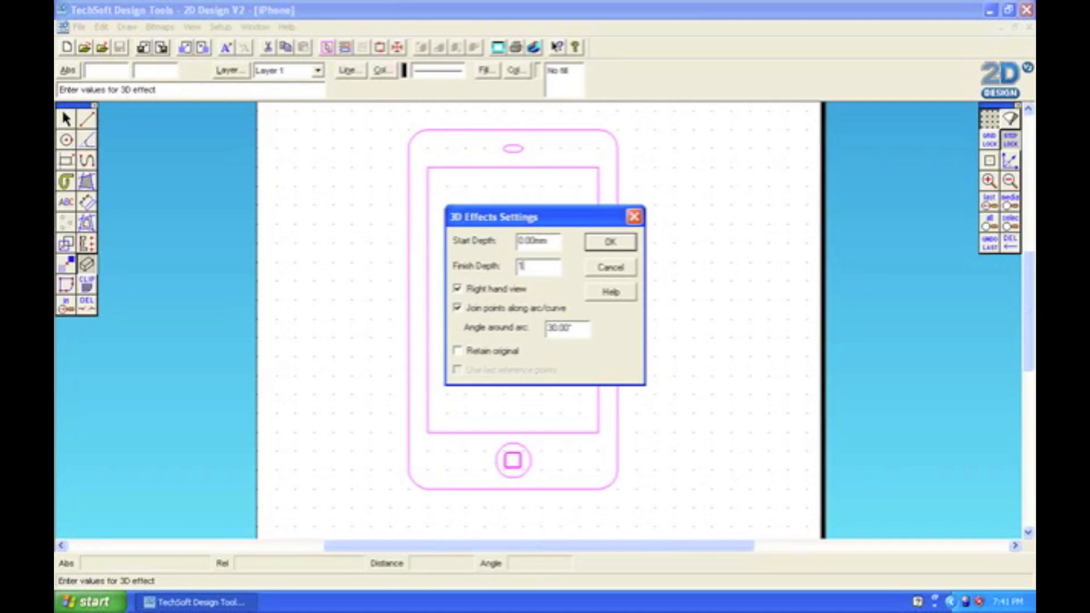
pyautogui.write('0')
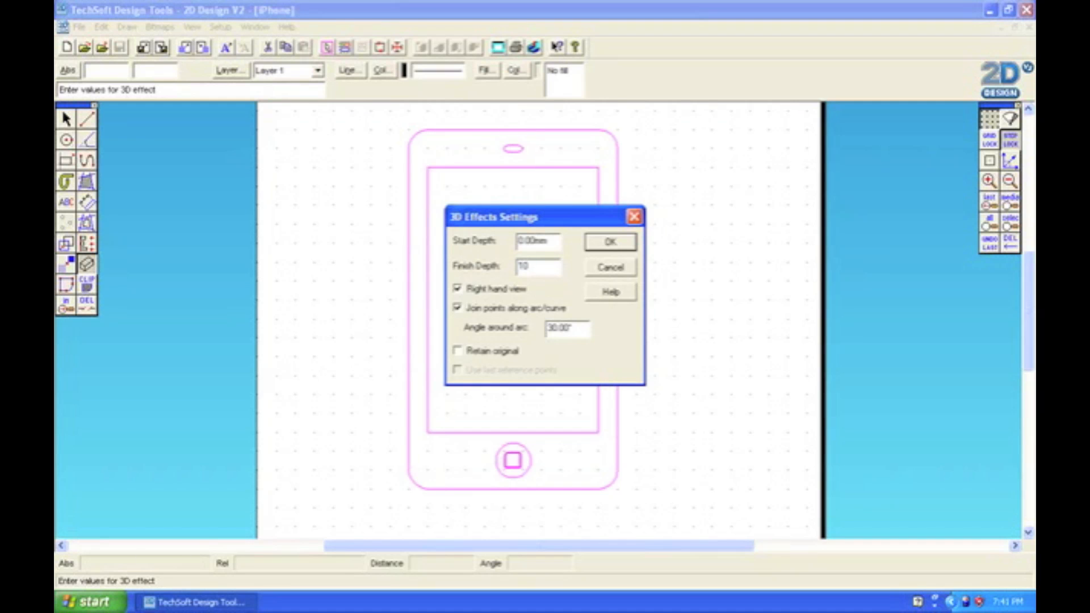
pyautogui.moveTo(524, 351)
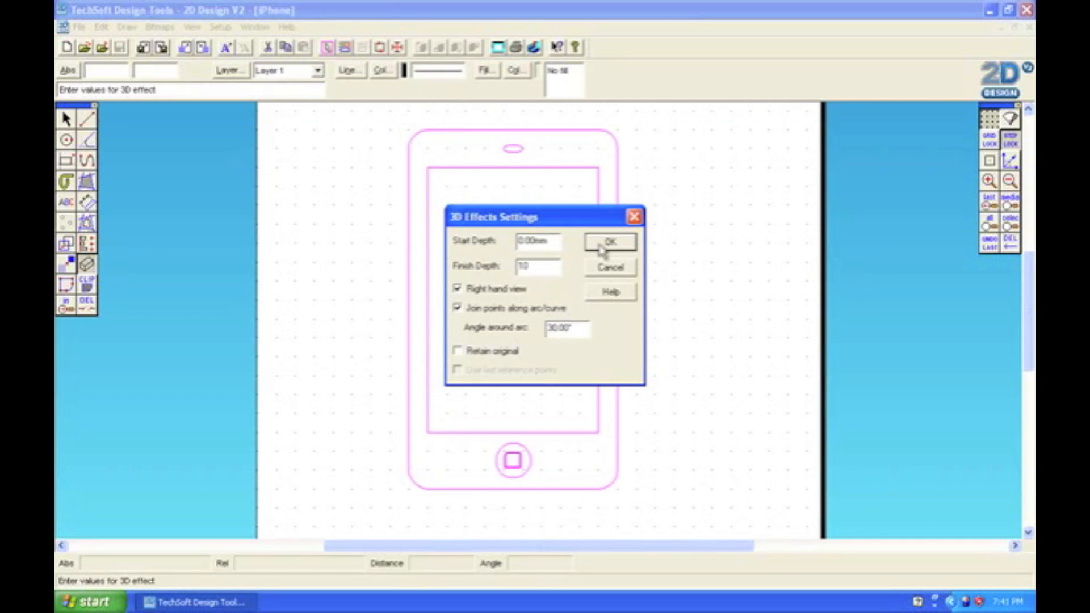
pyautogui.click(609, 241)
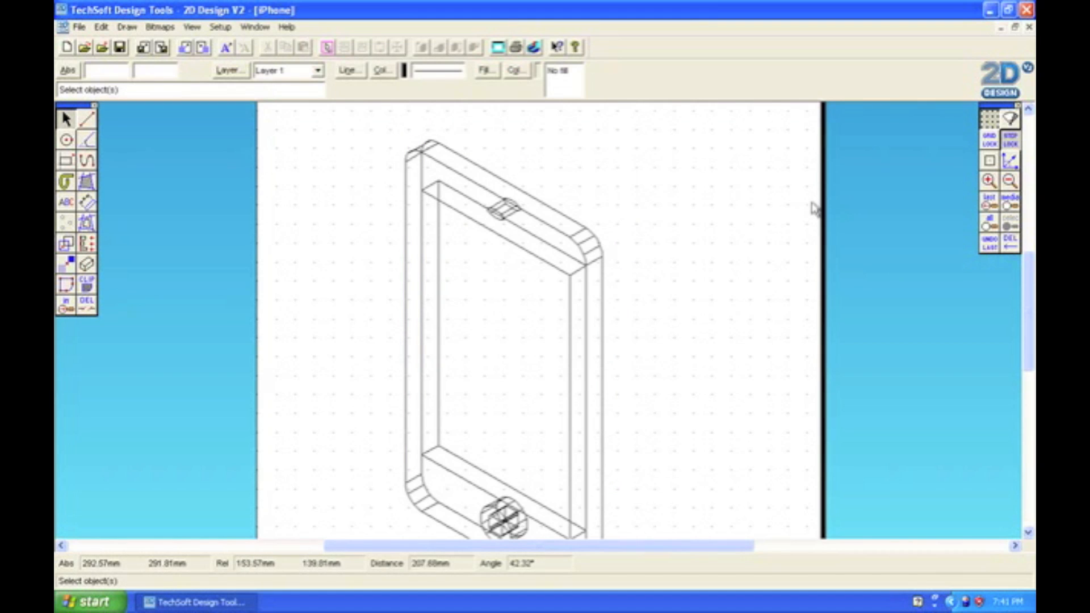
# - Select every object of the extruded phone so it can be edited together
pyautogui.scroll(-3)
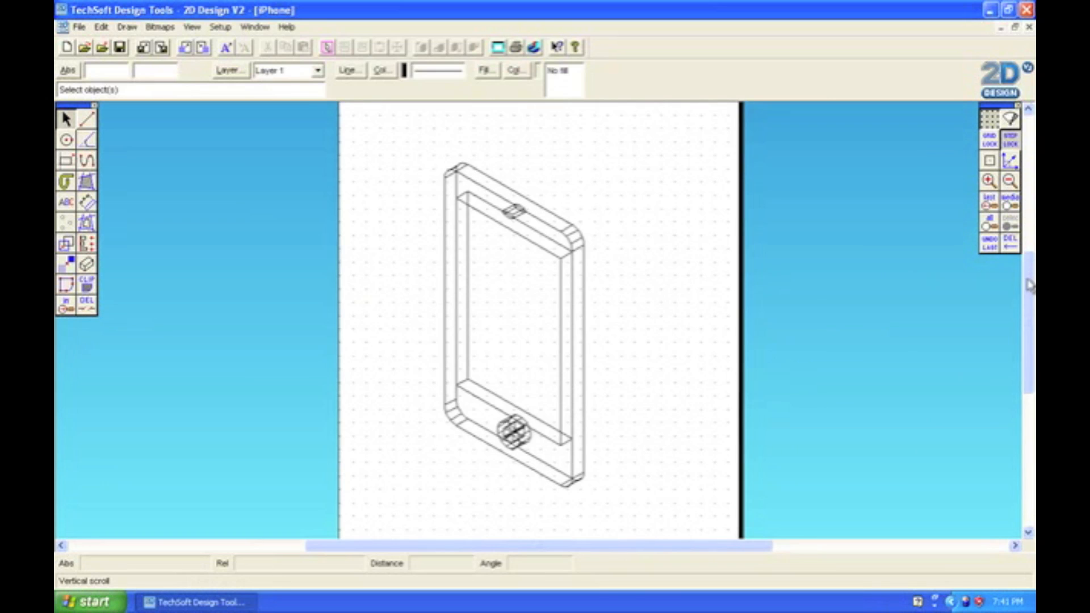
pyautogui.click(1000, 182)
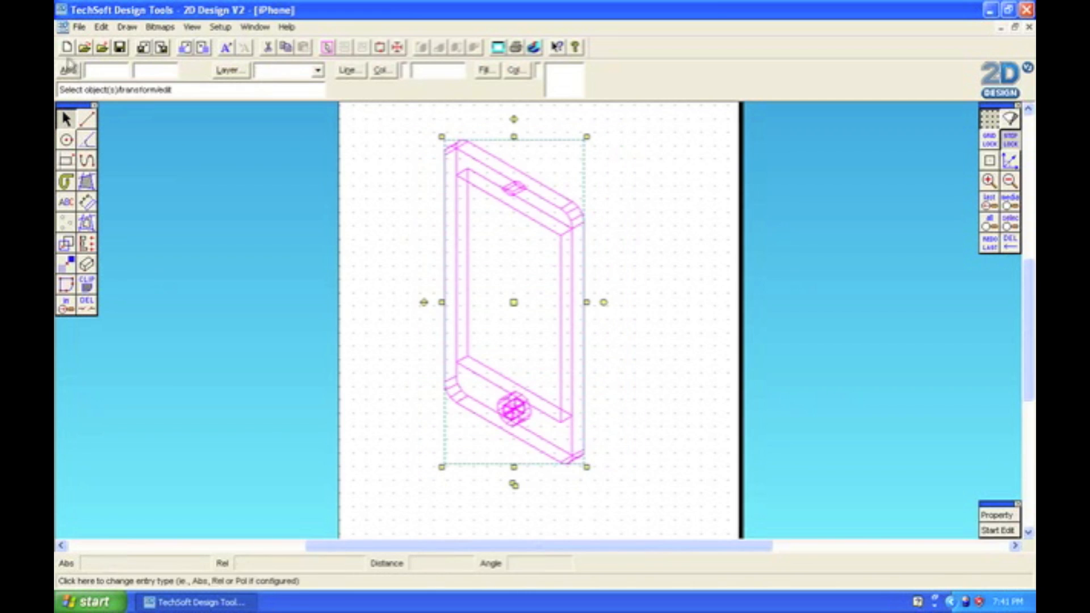
# - Explode the phone drawing fully into simple separate objects via Edit > Explode
pyautogui.click(101, 26)
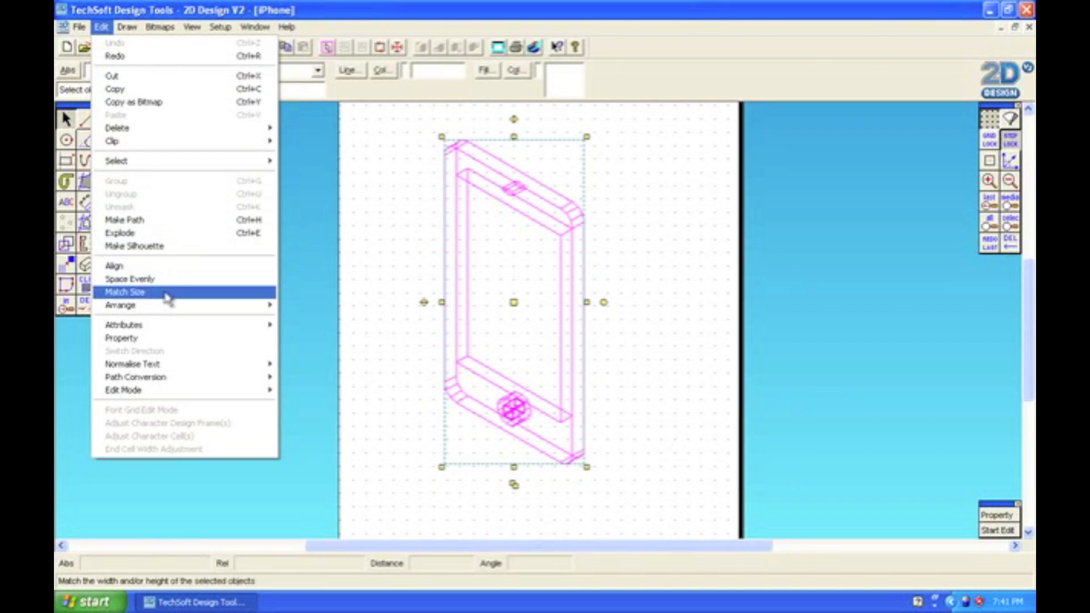
pyautogui.moveTo(118, 232)
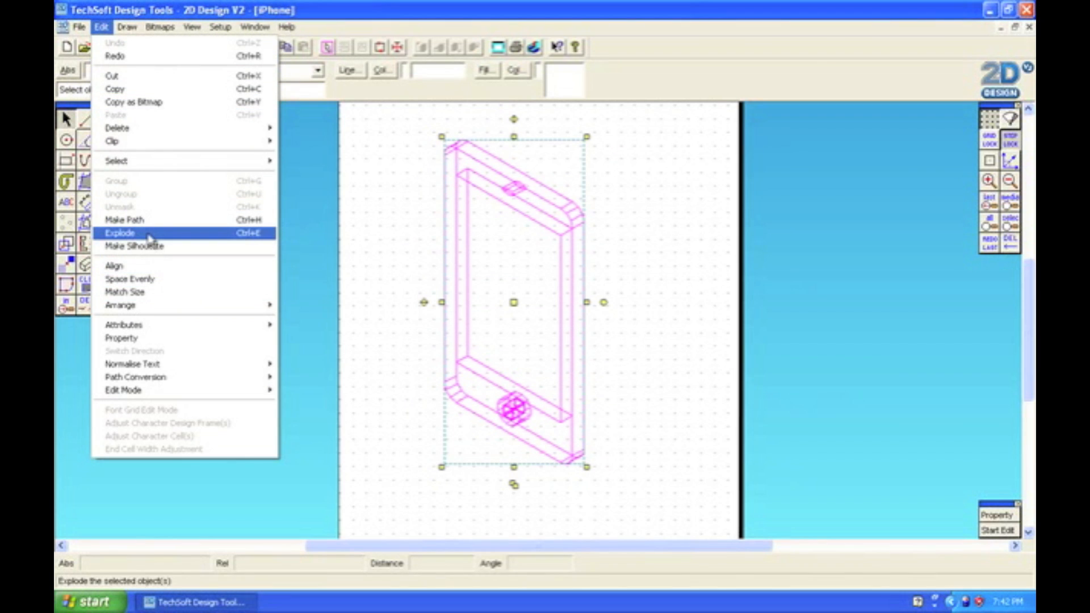
pyautogui.click(119, 233)
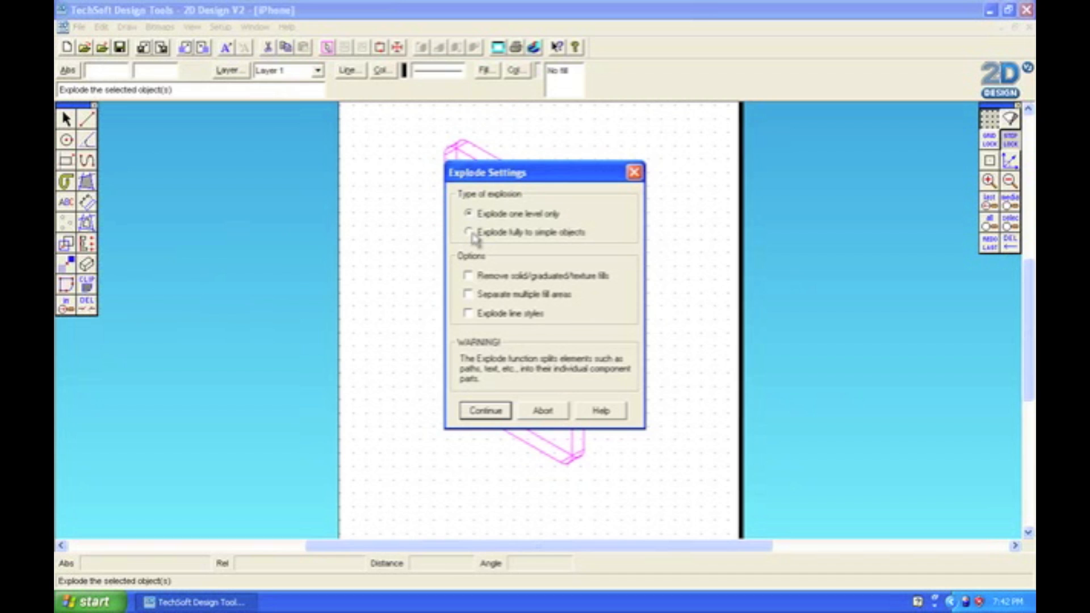
pyautogui.click(470, 231)
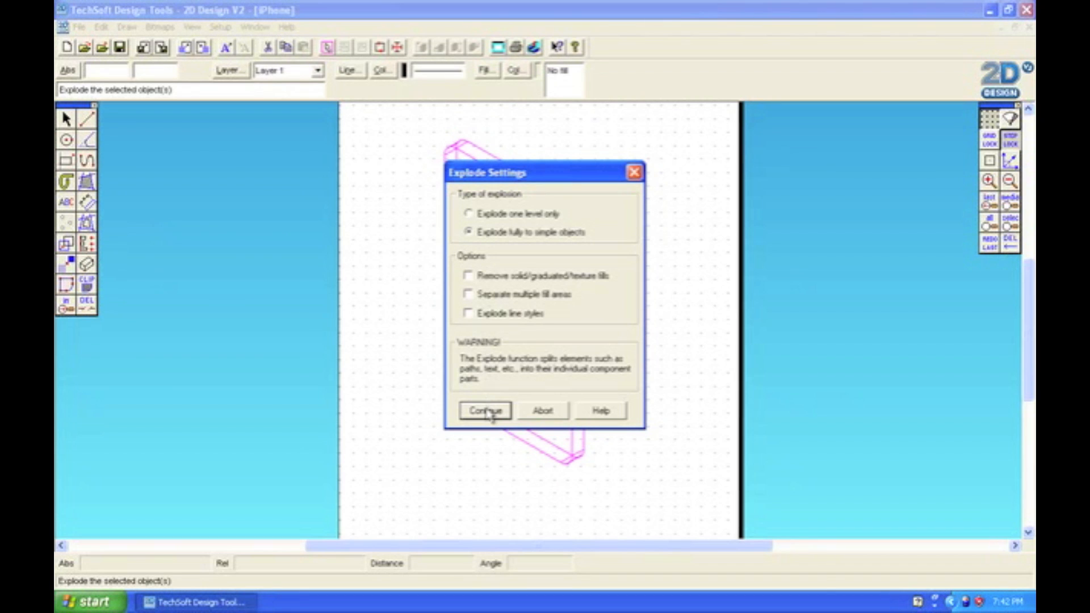
pyautogui.click(485, 410)
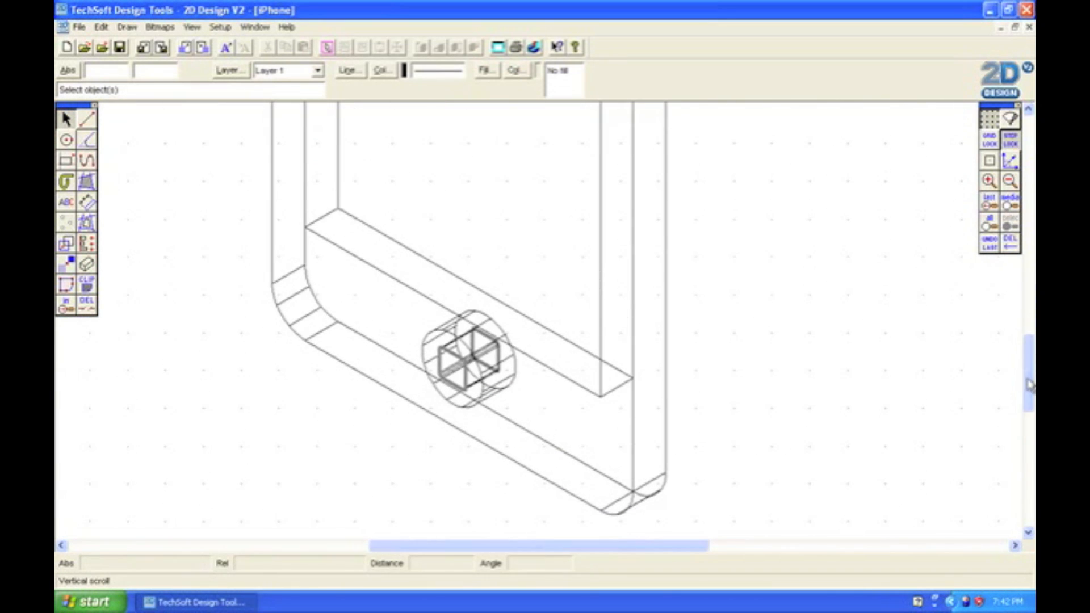
# - Trim the hidden edge at the phone's lower-left rounded corner with Delete Part
pyautogui.click(86, 304)
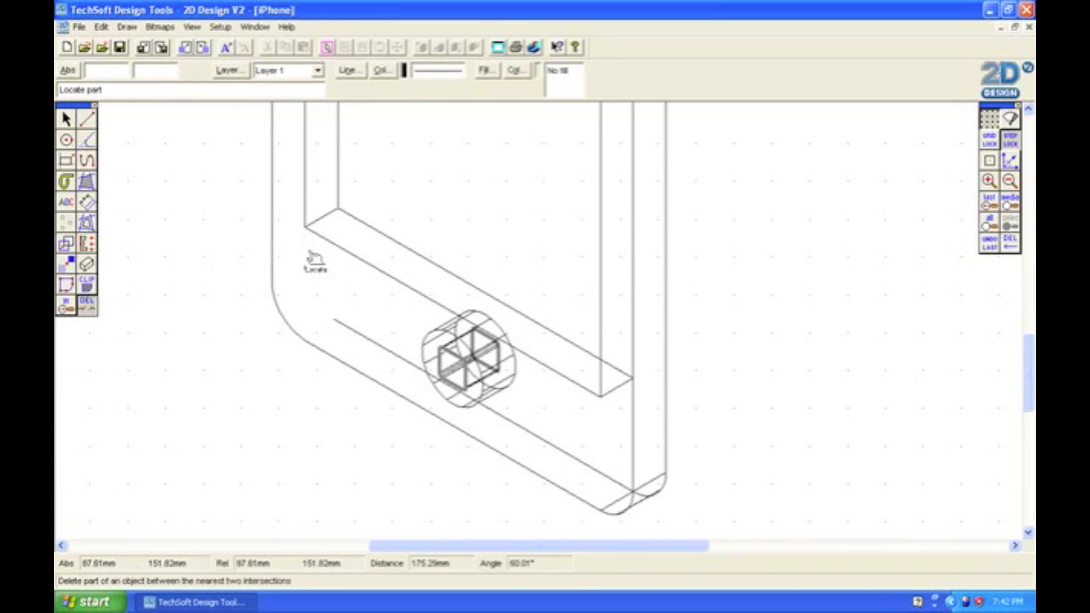
pyautogui.moveTo(368, 230)
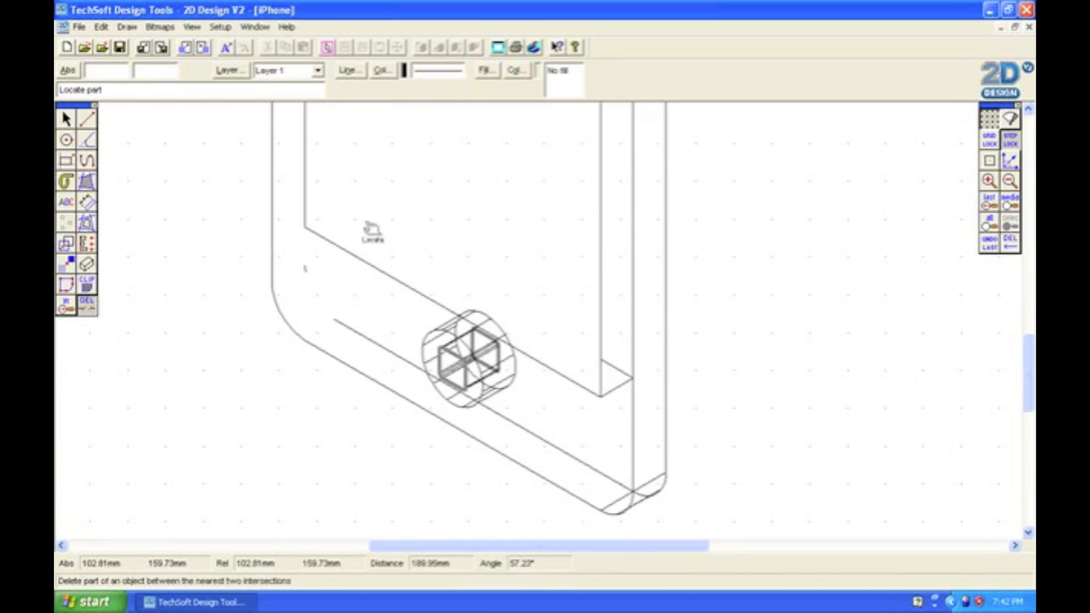
pyautogui.moveTo(629, 386)
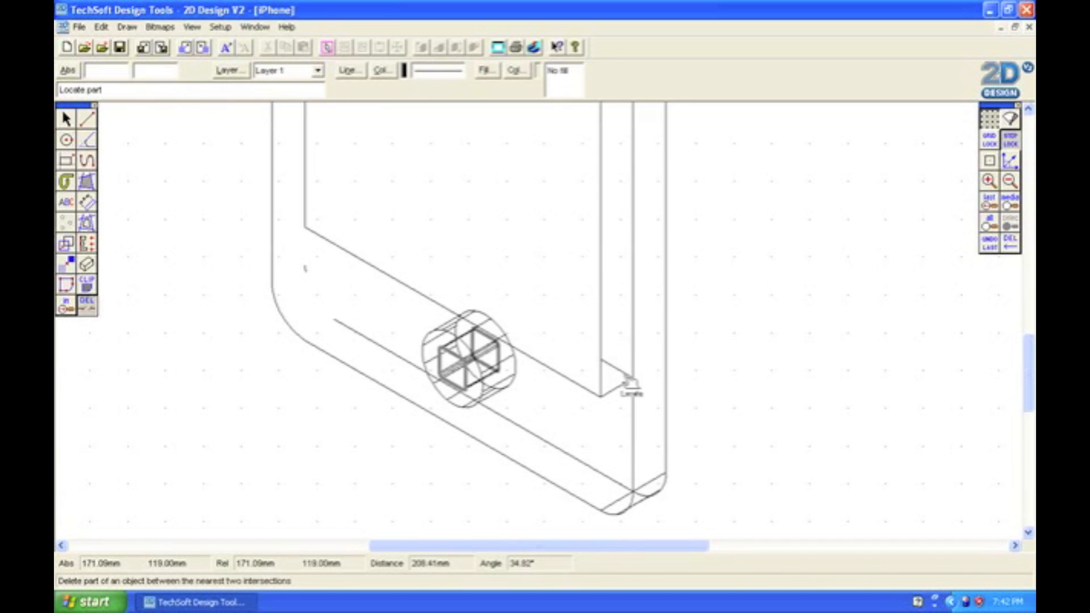
pyautogui.moveTo(667, 480)
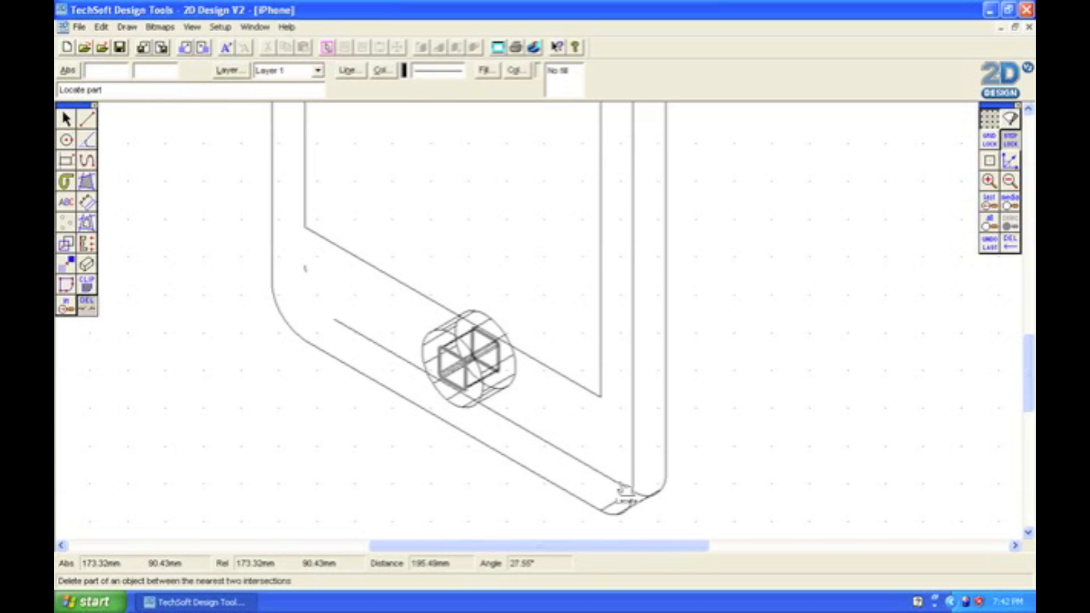
pyautogui.moveTo(323, 288)
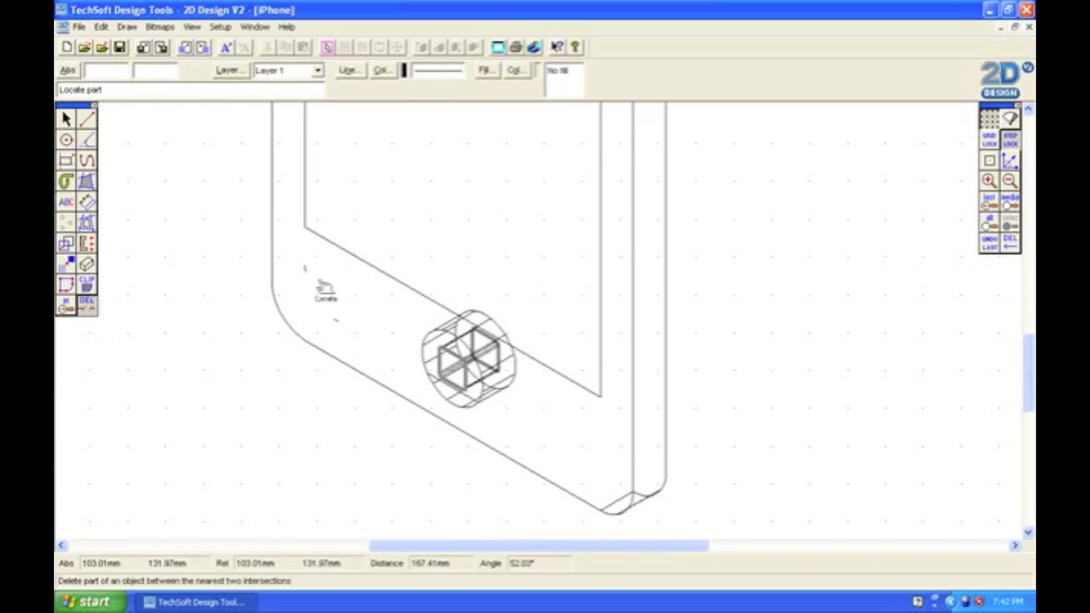
pyautogui.moveTo(314, 277)
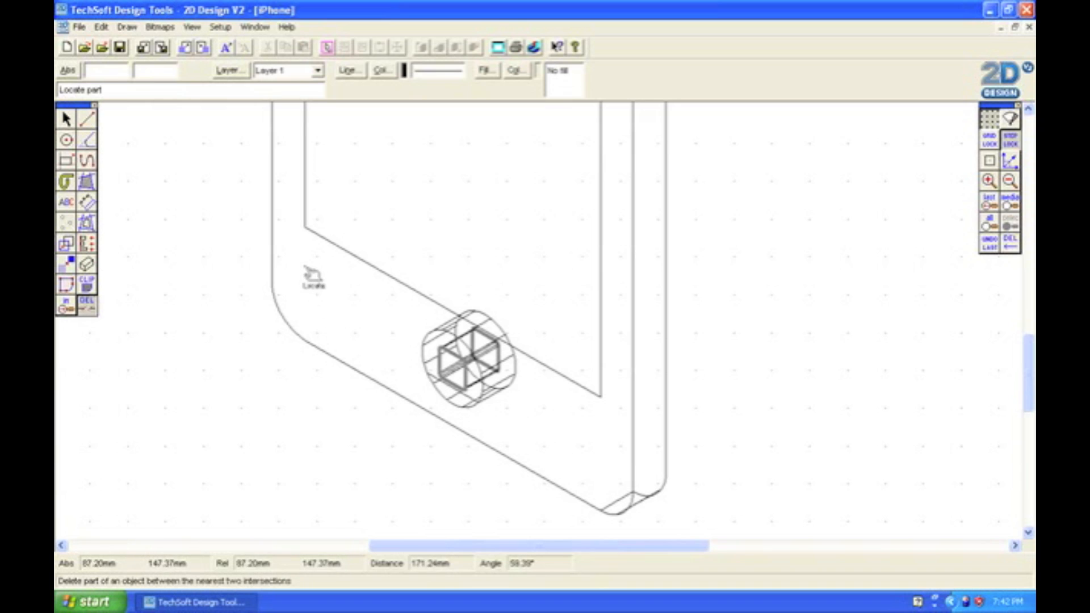
pyautogui.moveTo(494, 357)
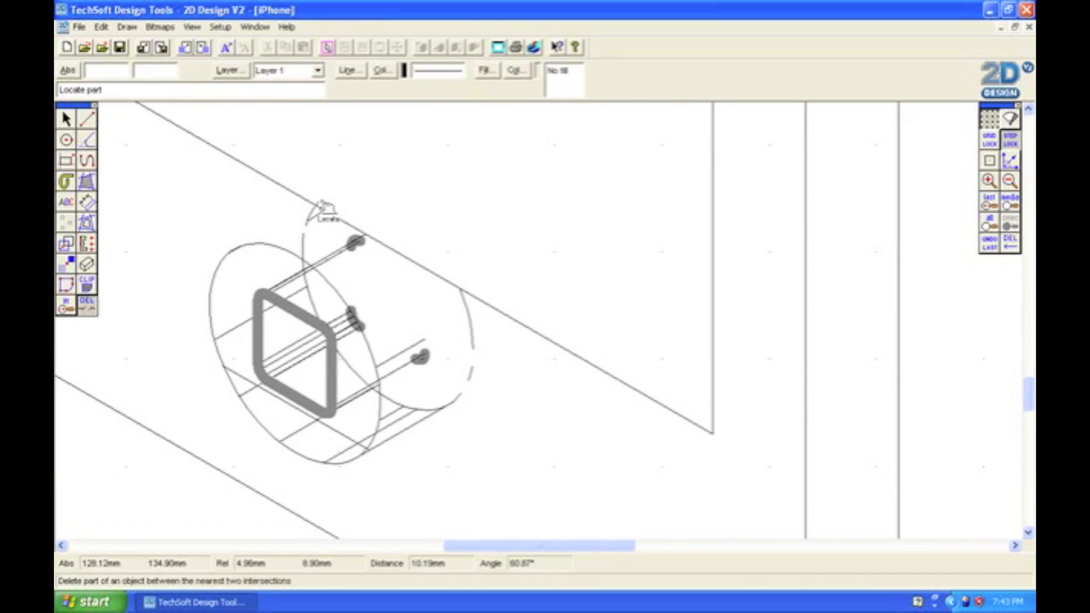
pyautogui.moveTo(358, 246)
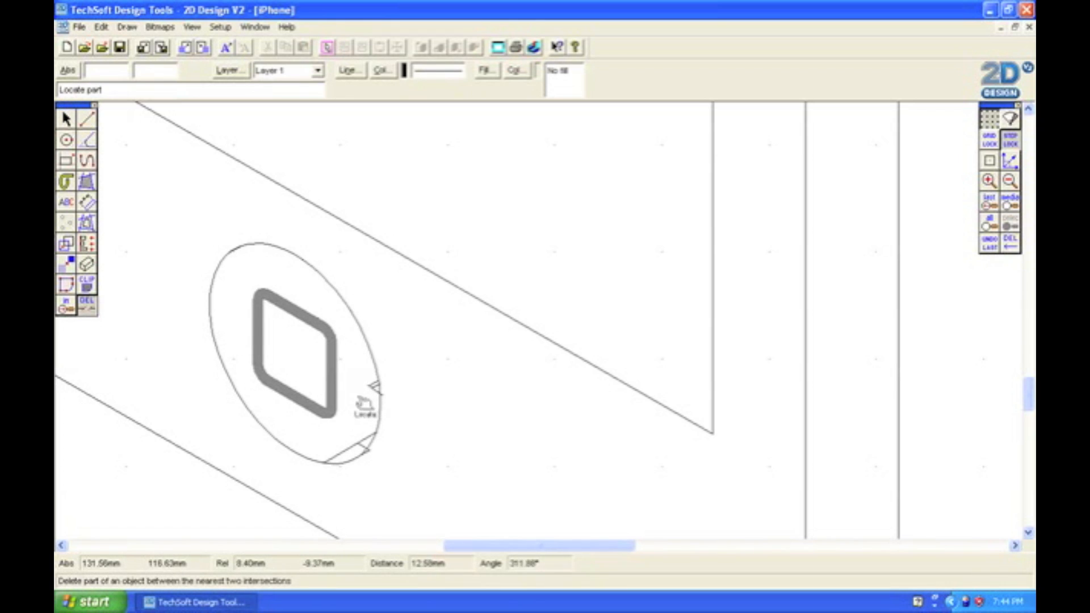
# - Trim a hidden cylinder line inside the home button, keeping its front ring
pyautogui.click(66, 119)
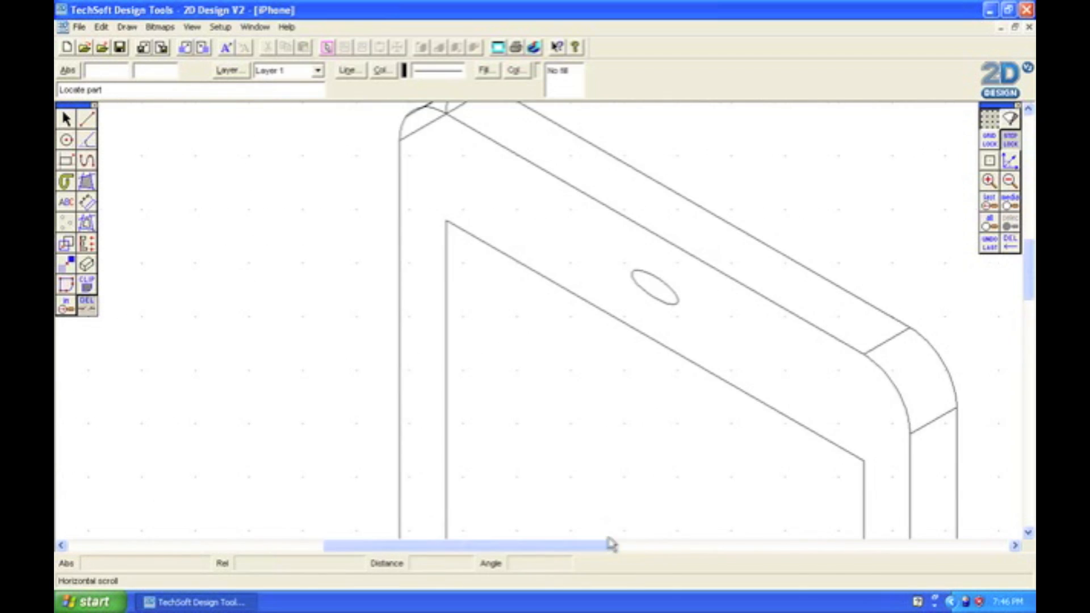
pyautogui.scroll(-3)
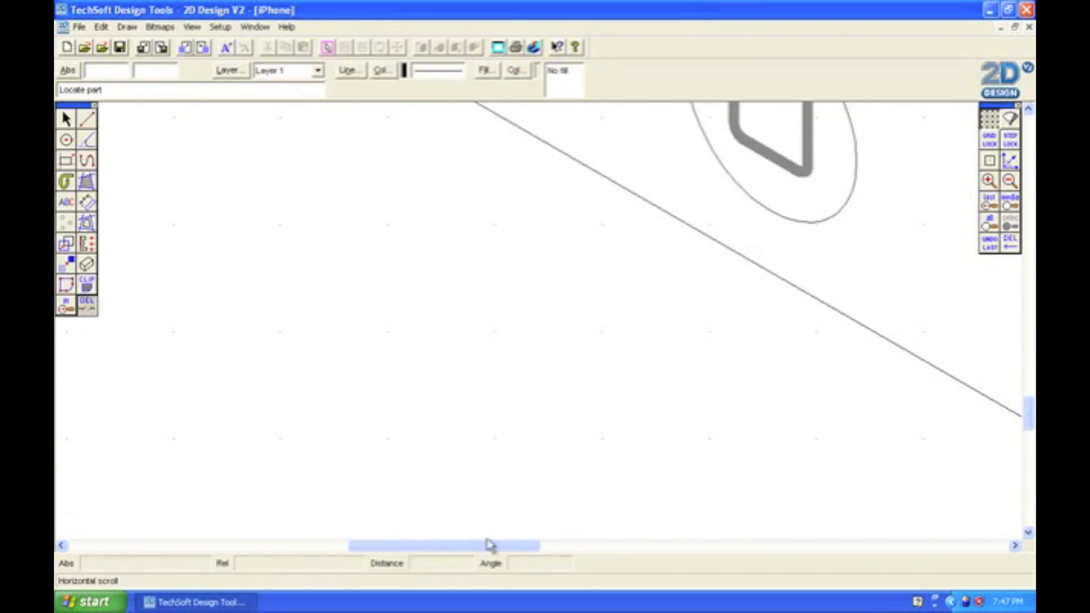
pyautogui.scroll(-3)
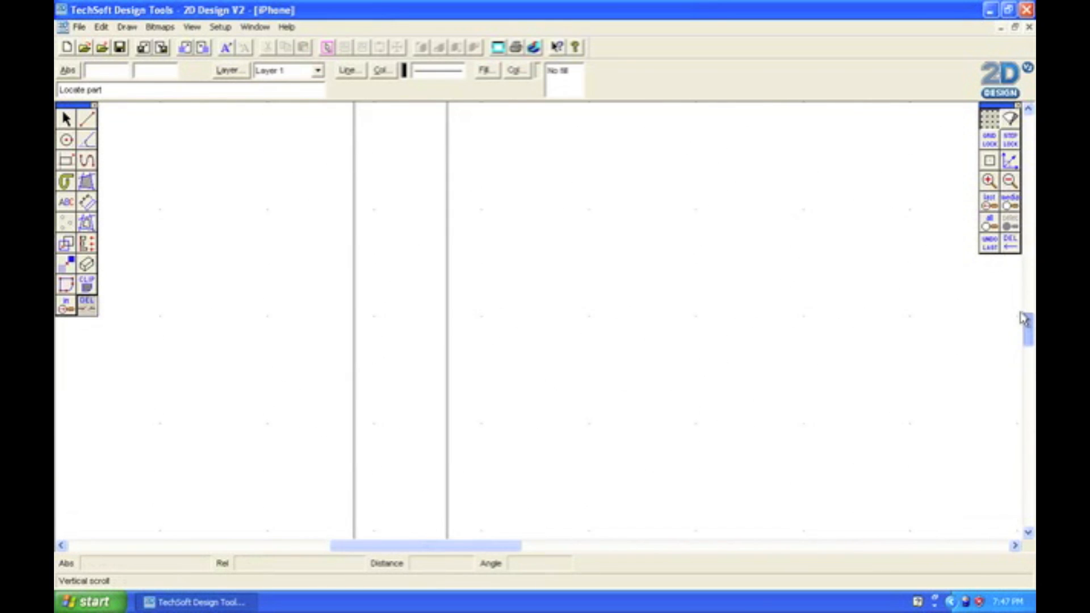
pyautogui.click(1011, 180)
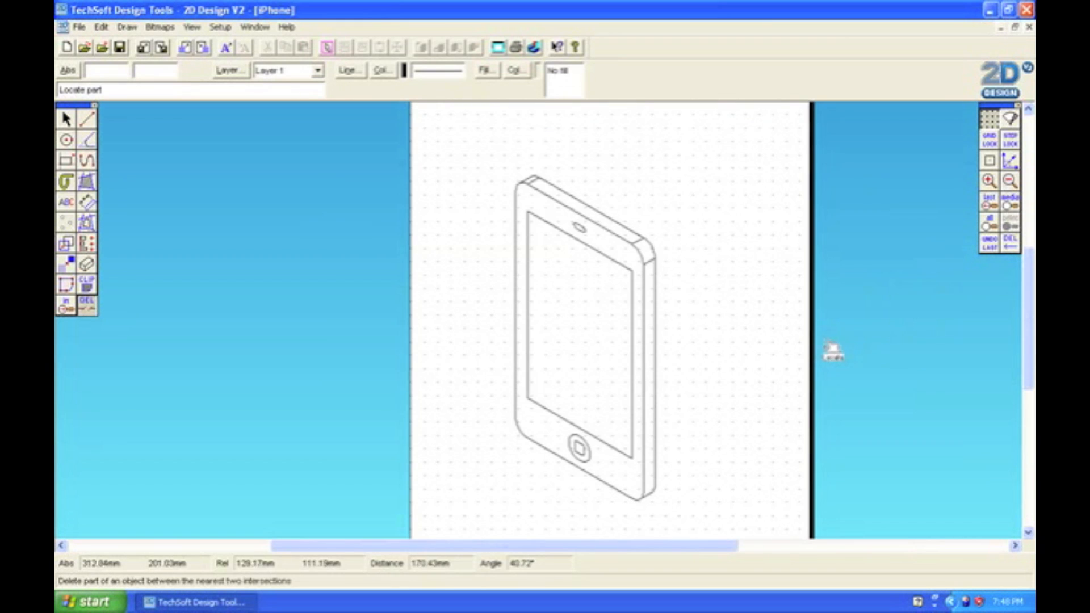
pyautogui.moveTo(360, 233)
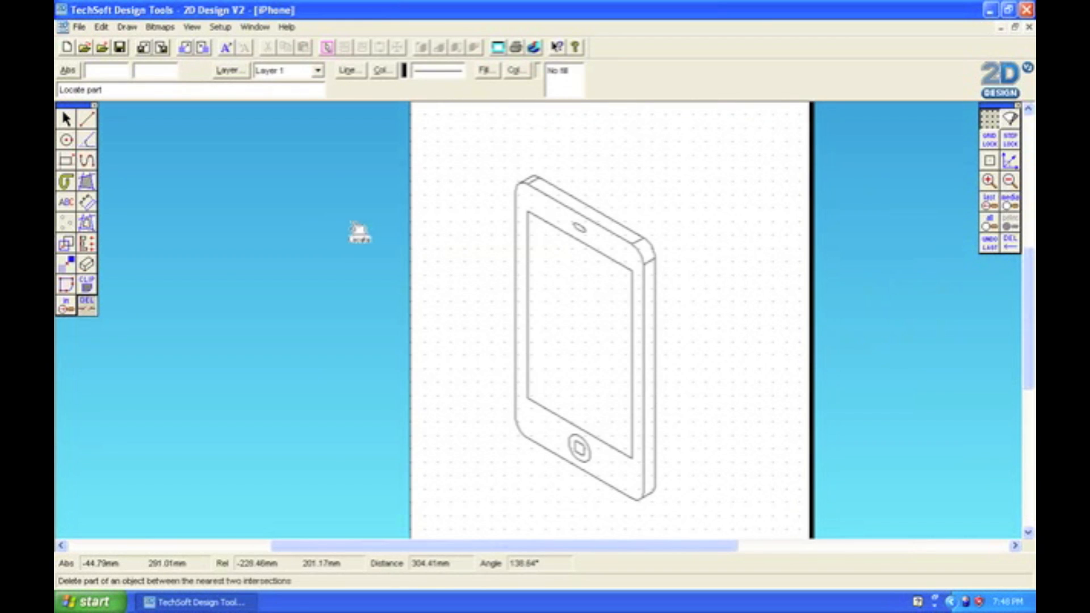